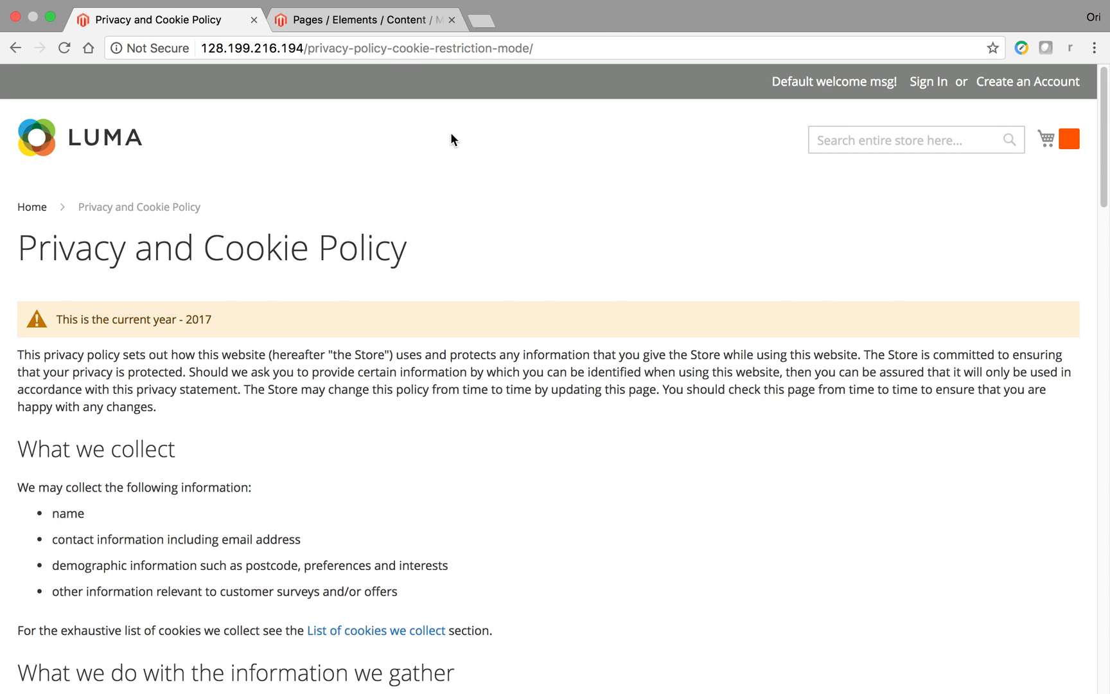
# - Show the Custom Variables list via System, listing Current Year with code currentyear
pyautogui.click(365, 19)
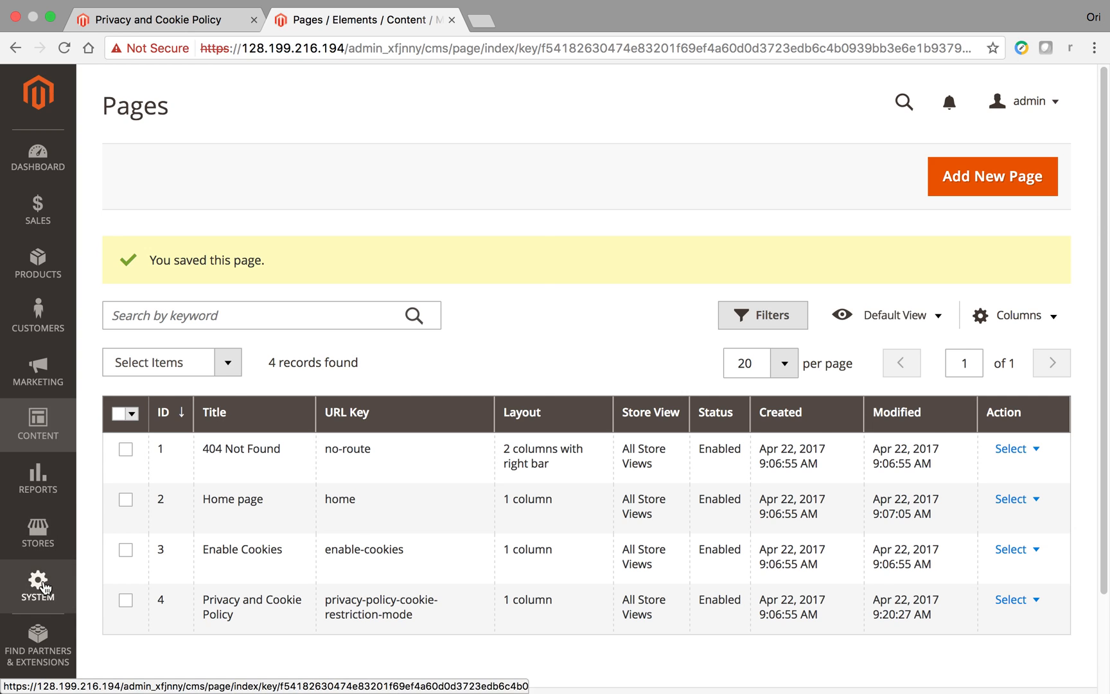
pyautogui.click(37, 586)
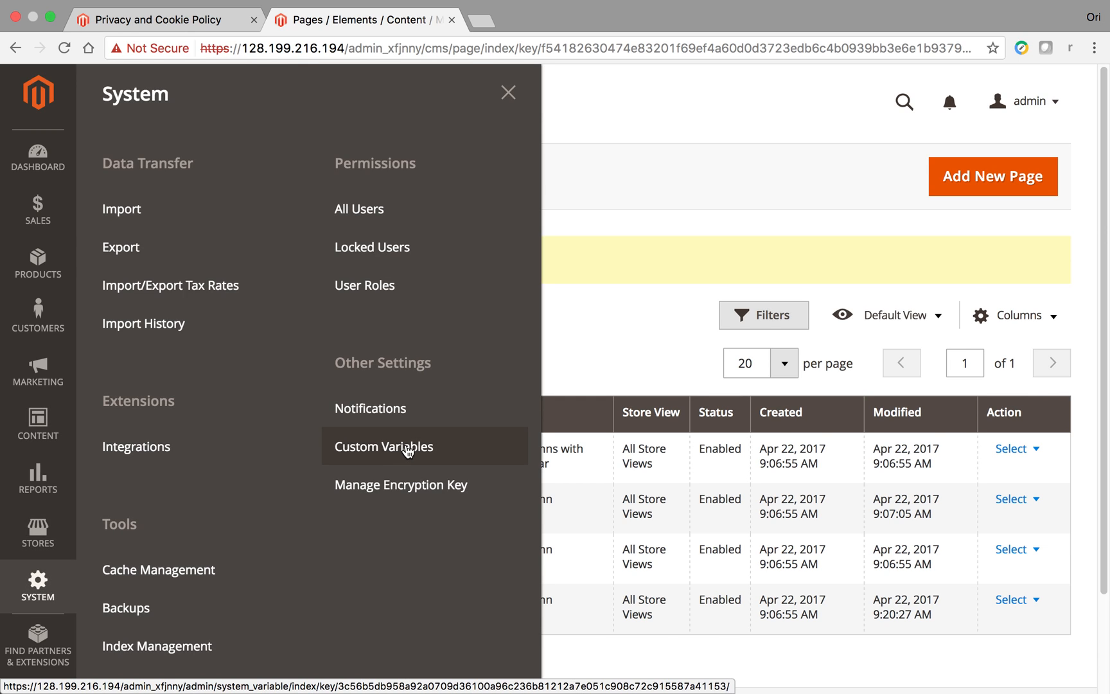
pyautogui.click(384, 446)
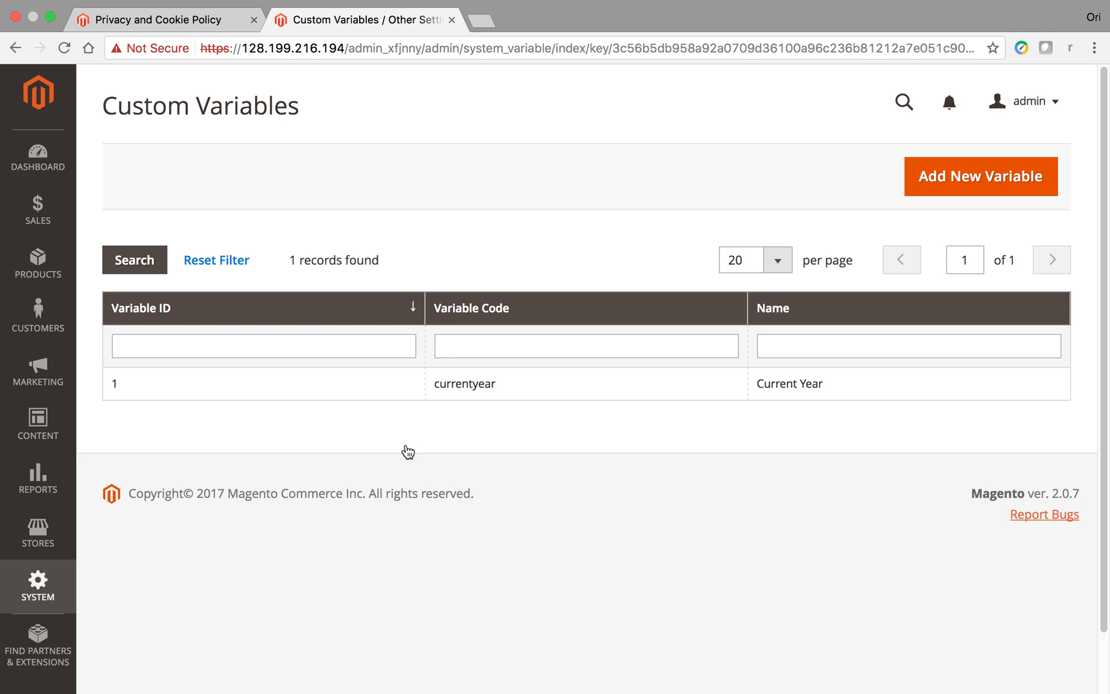
pyautogui.moveTo(483, 235)
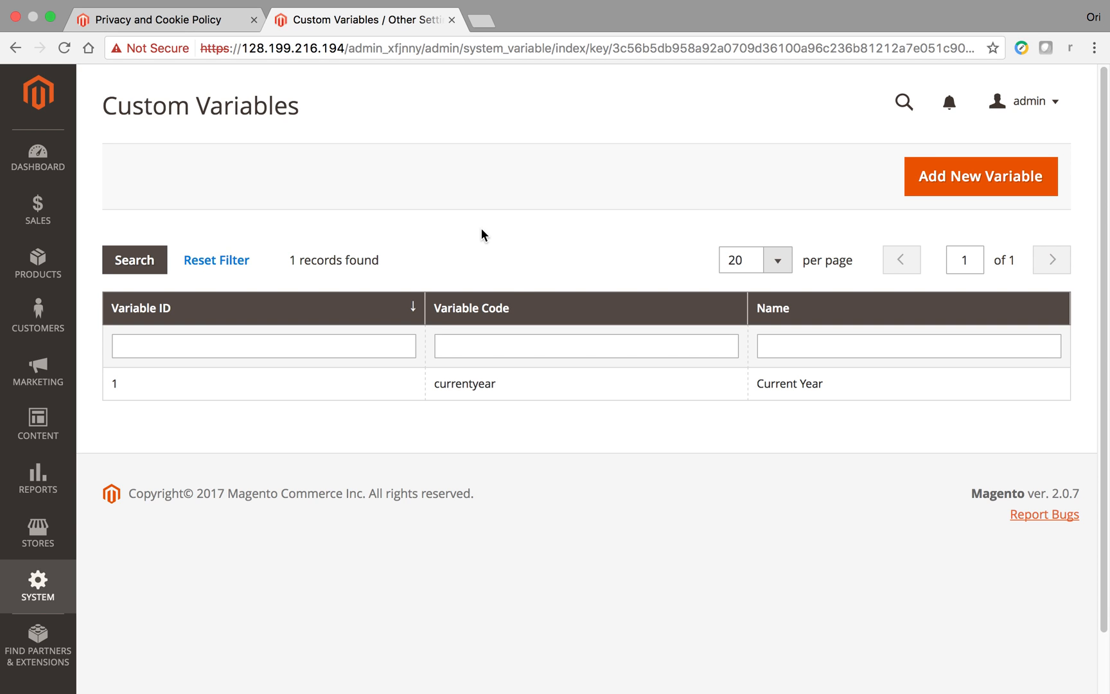
pyautogui.click(37, 585)
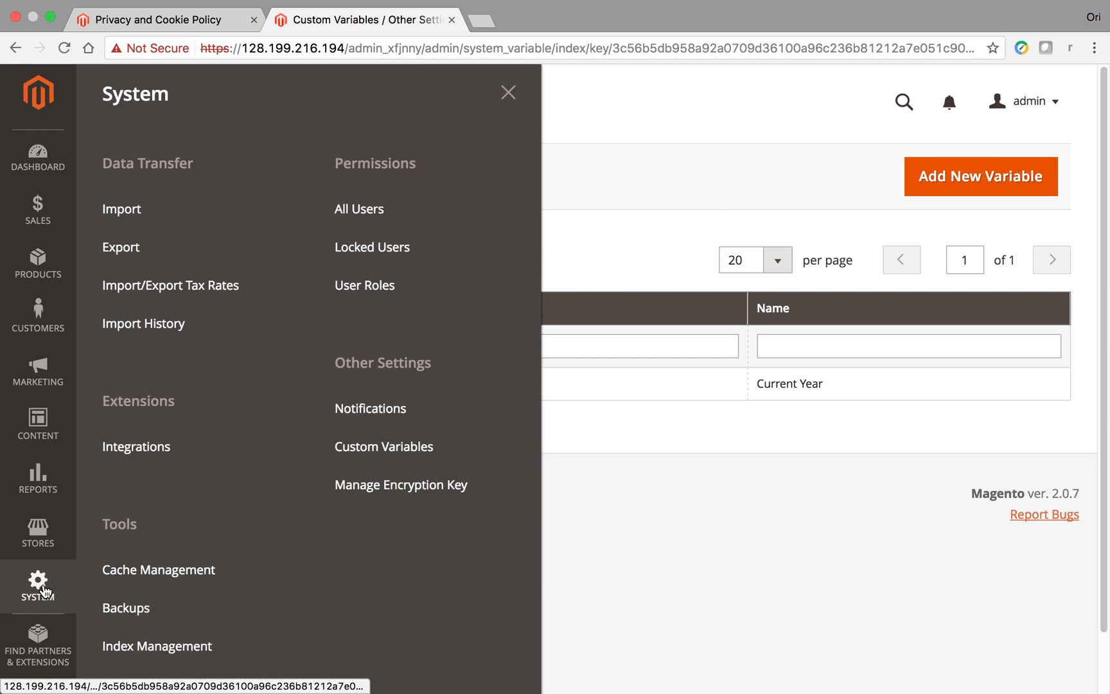
pyautogui.moveTo(605, 259)
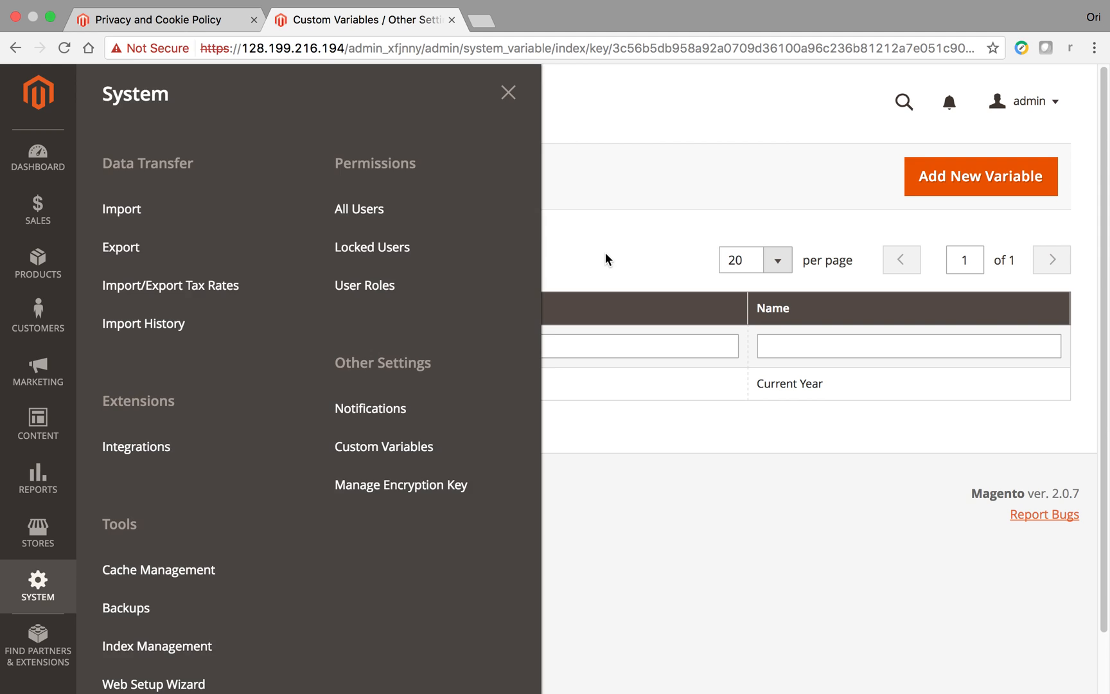
# - Open the currentyear variable for editing, then view the storefront policy page showing 2017
pyautogui.click(384, 446)
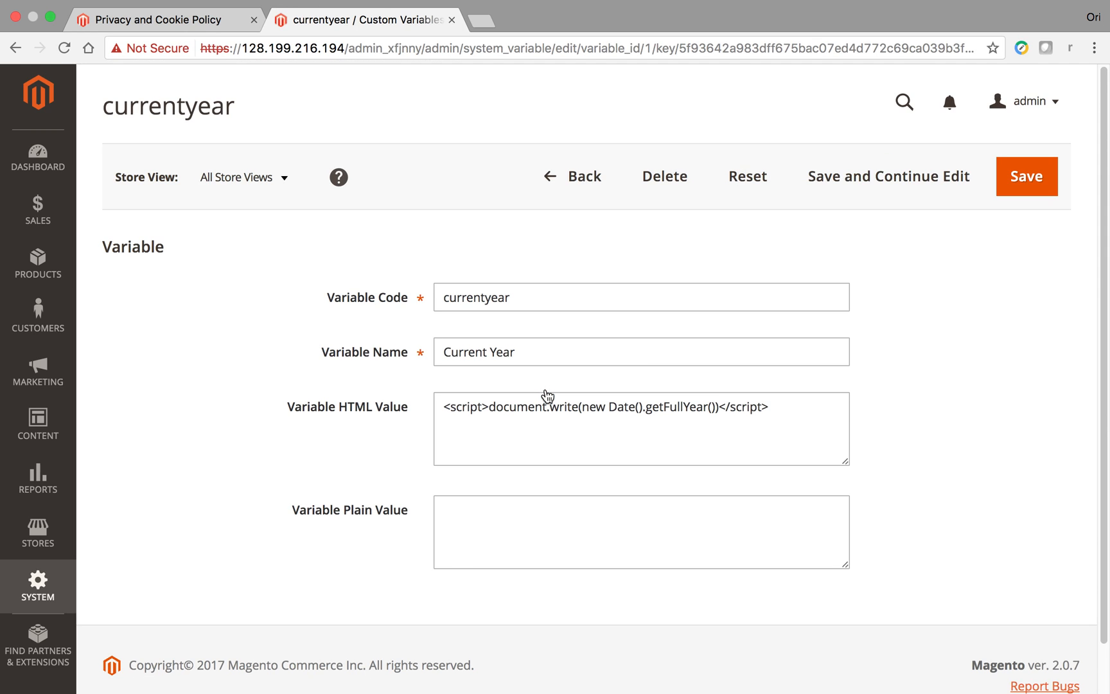
pyautogui.click(156, 19)
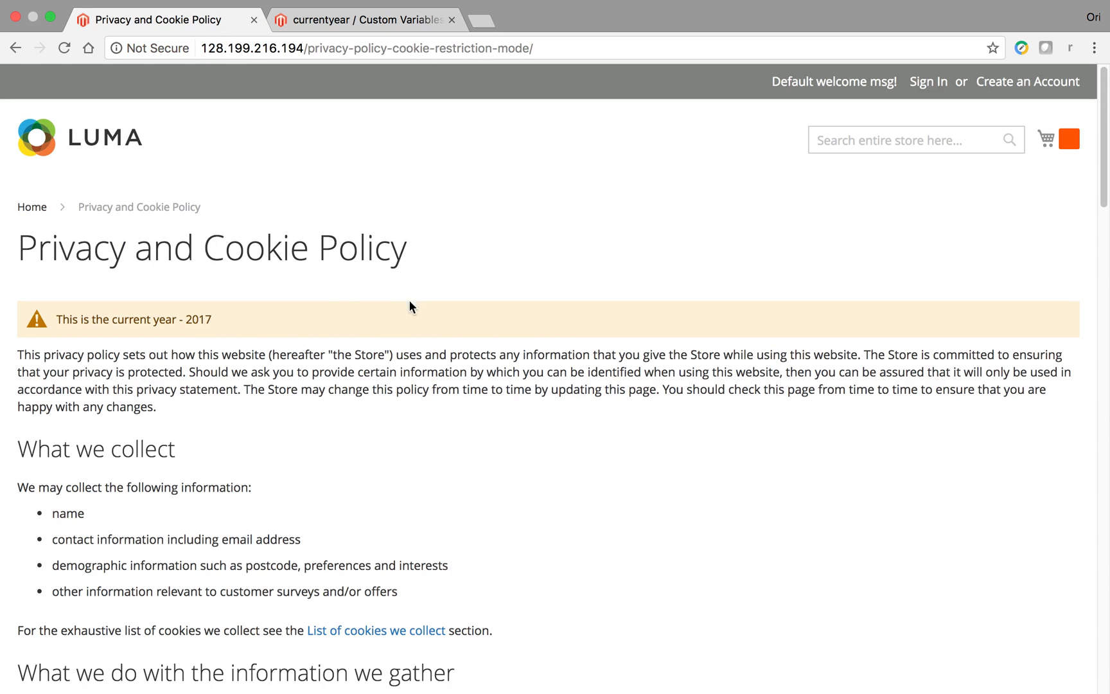
pyautogui.moveTo(252, 312)
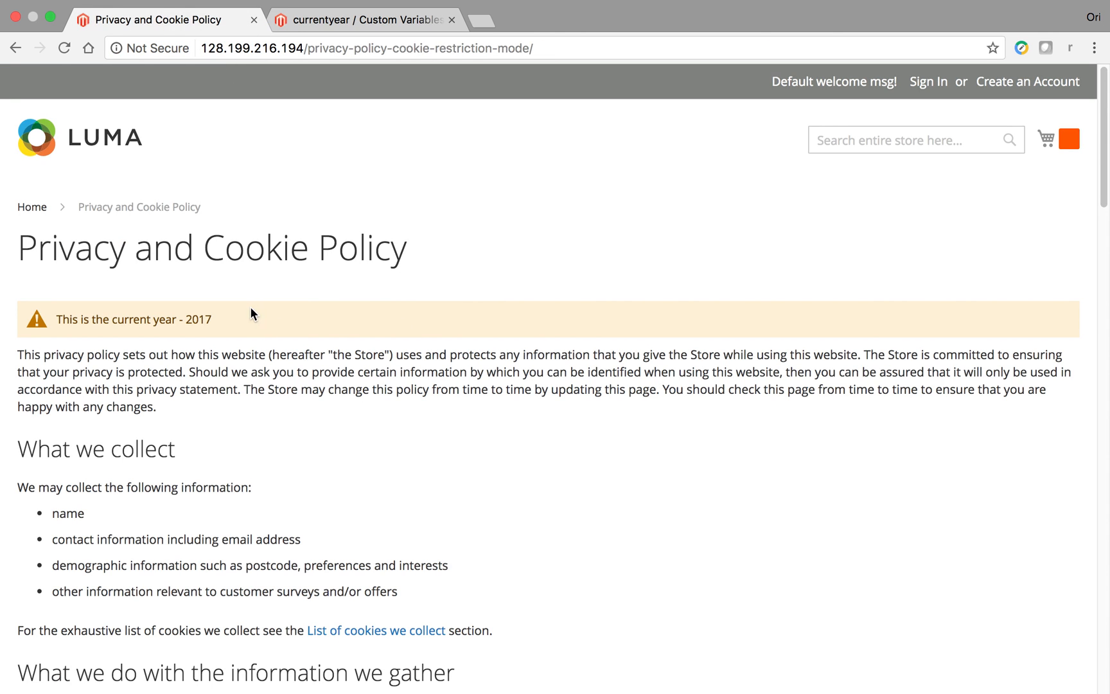
pyautogui.moveTo(187, 321)
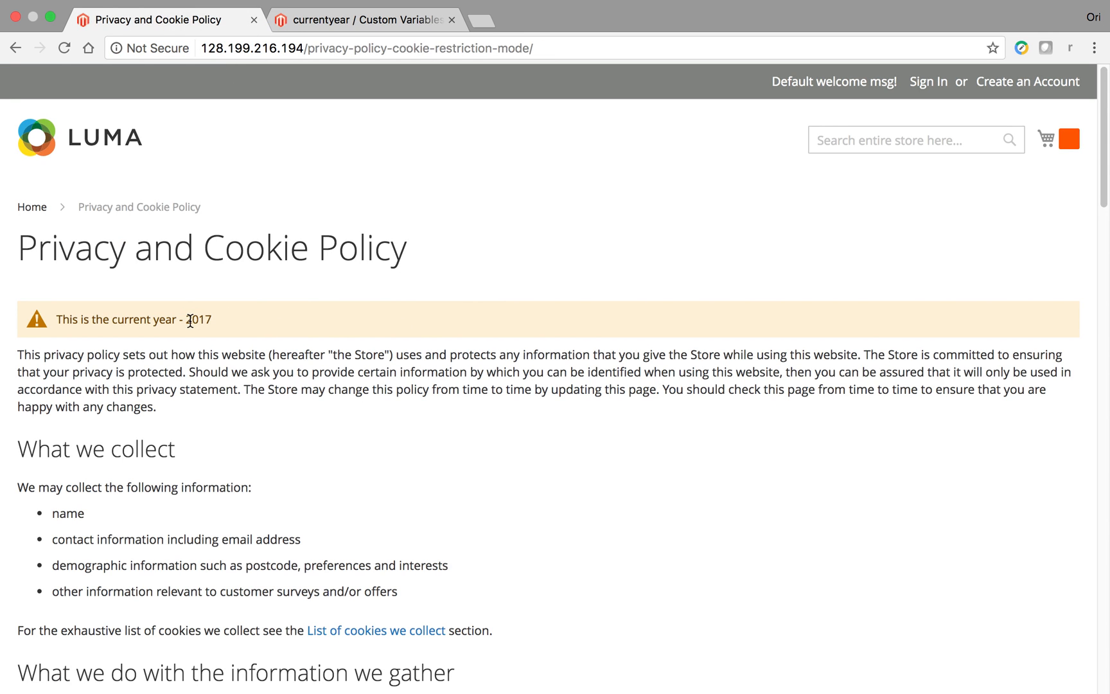
pyautogui.moveTo(220, 329)
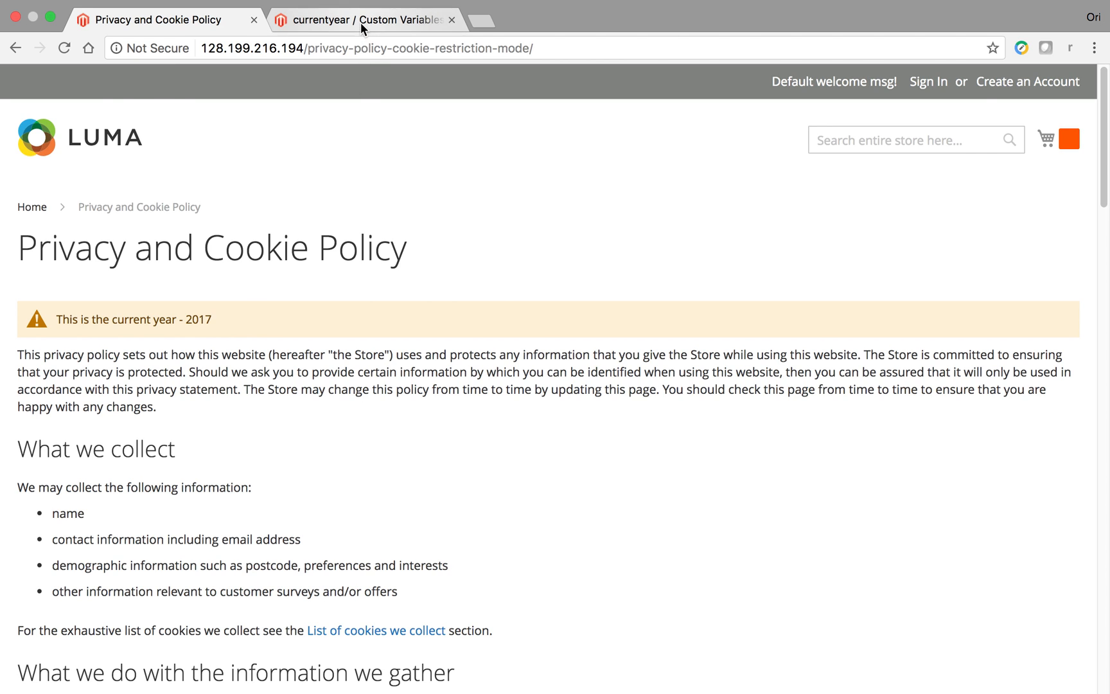
# - Review the currentyear variable's code, name Current Year and its document.write getFullYear HTML value
pyautogui.click(362, 19)
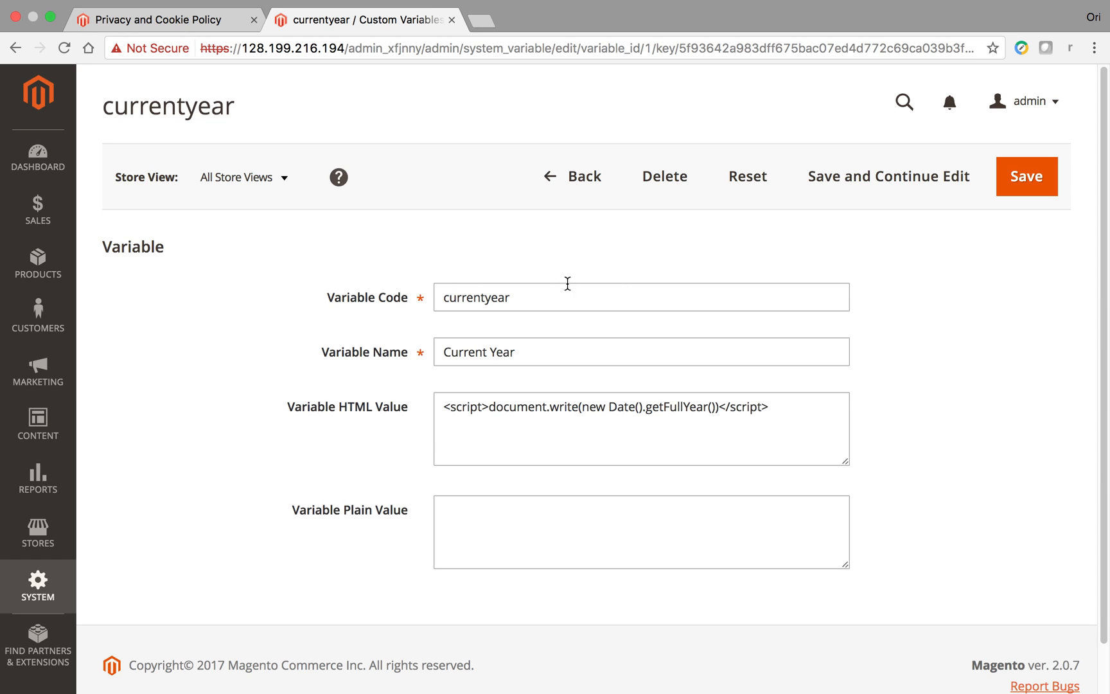
pyautogui.moveTo(531, 304)
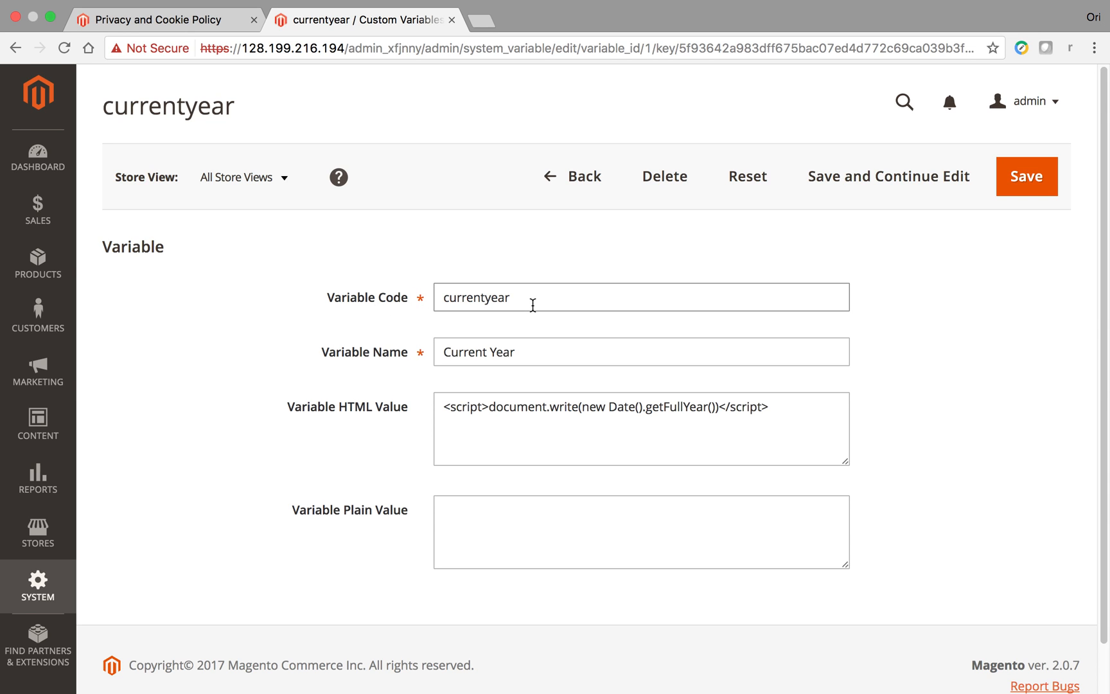
pyautogui.click(531, 297)
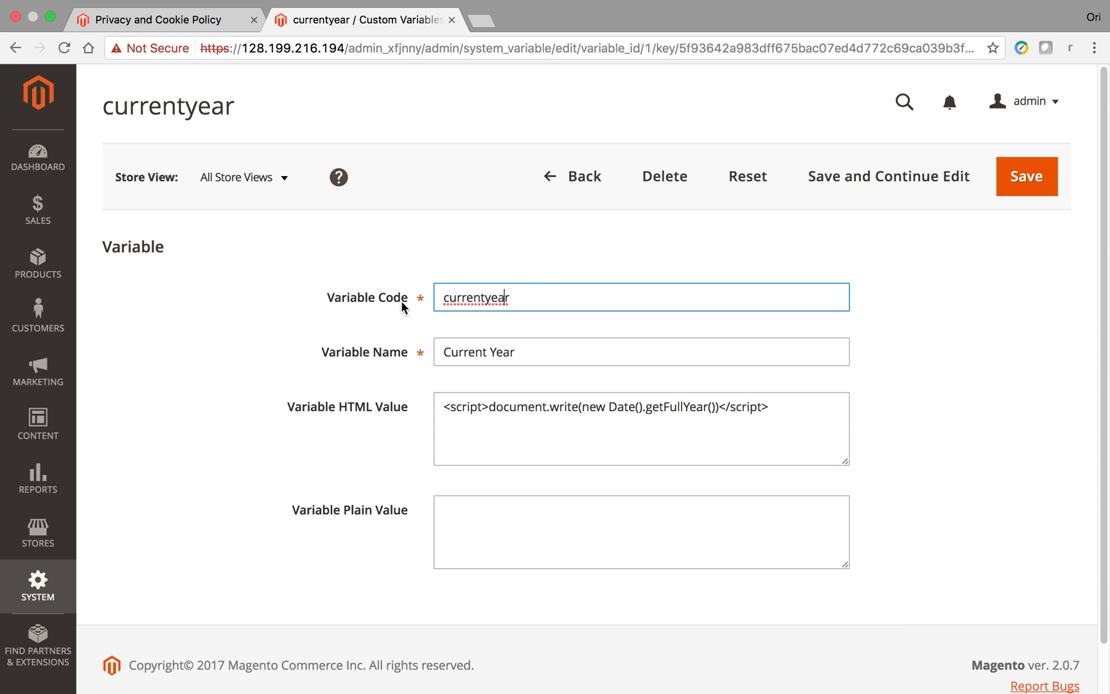
pyautogui.moveTo(571, 299)
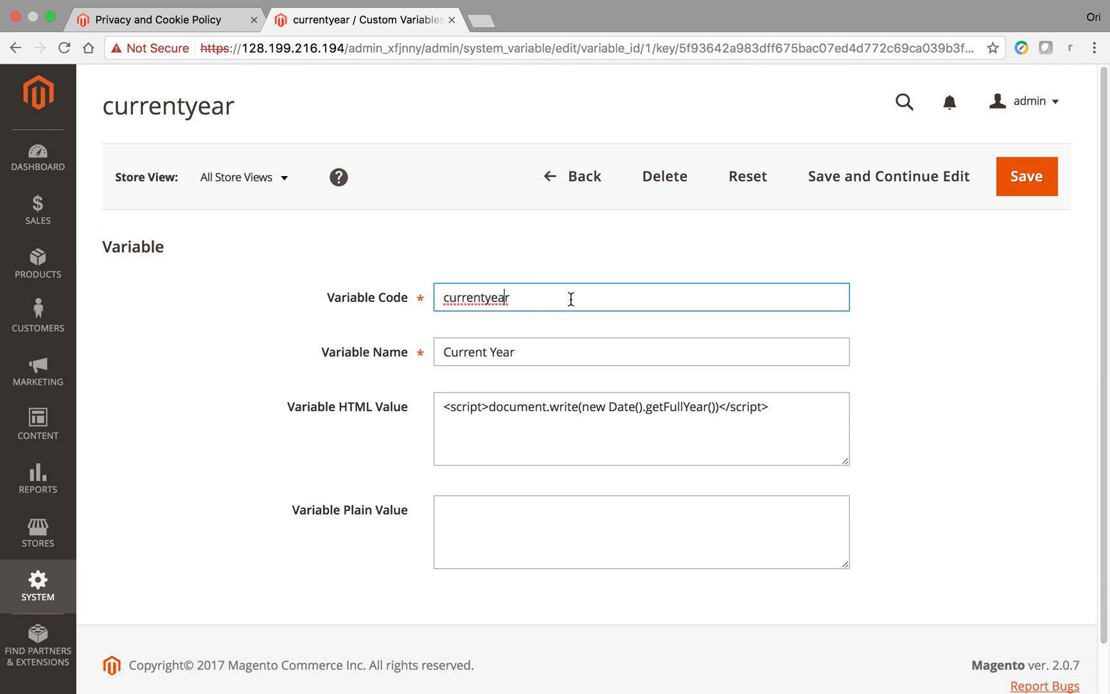
pyautogui.moveTo(587, 297)
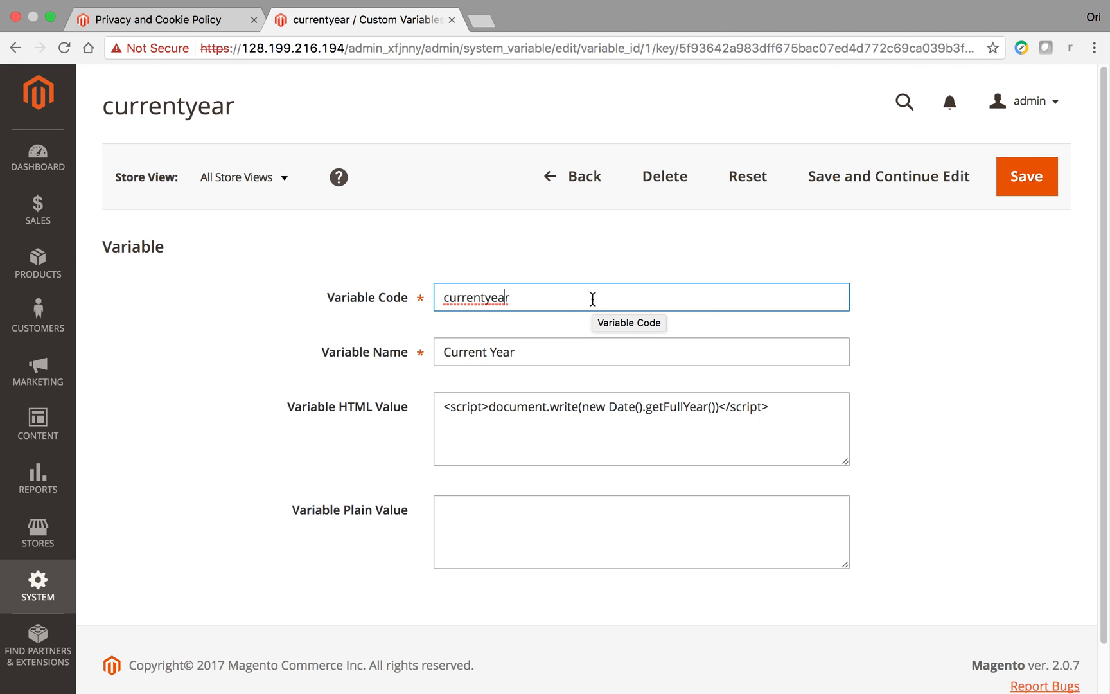
pyautogui.moveTo(374, 356)
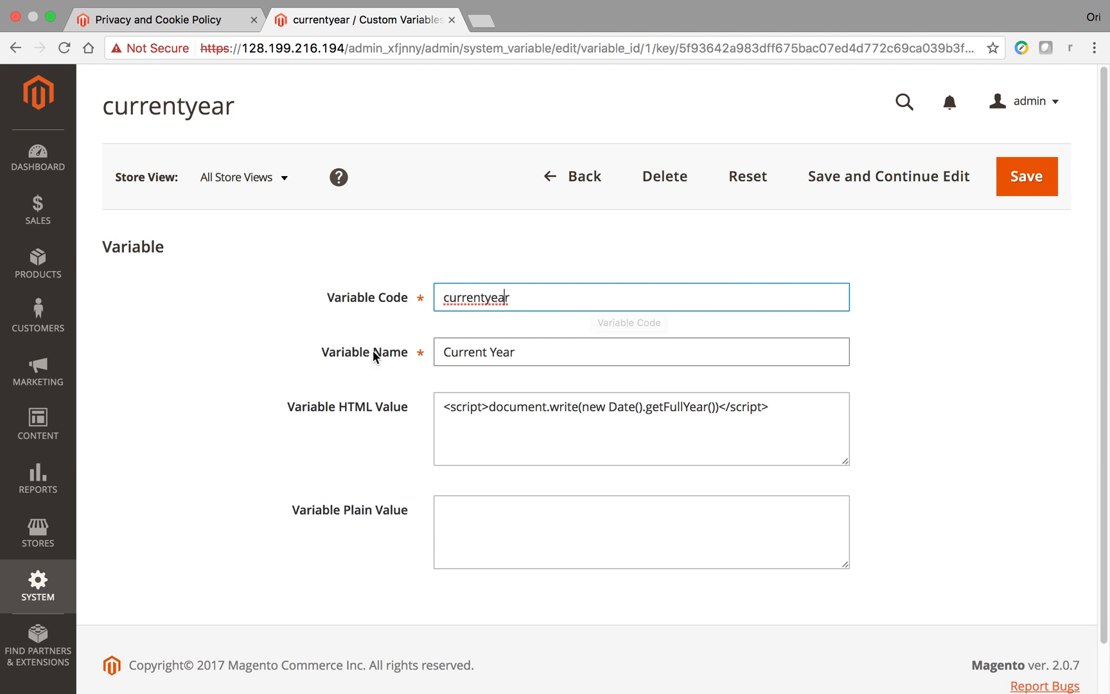
pyautogui.moveTo(528, 352)
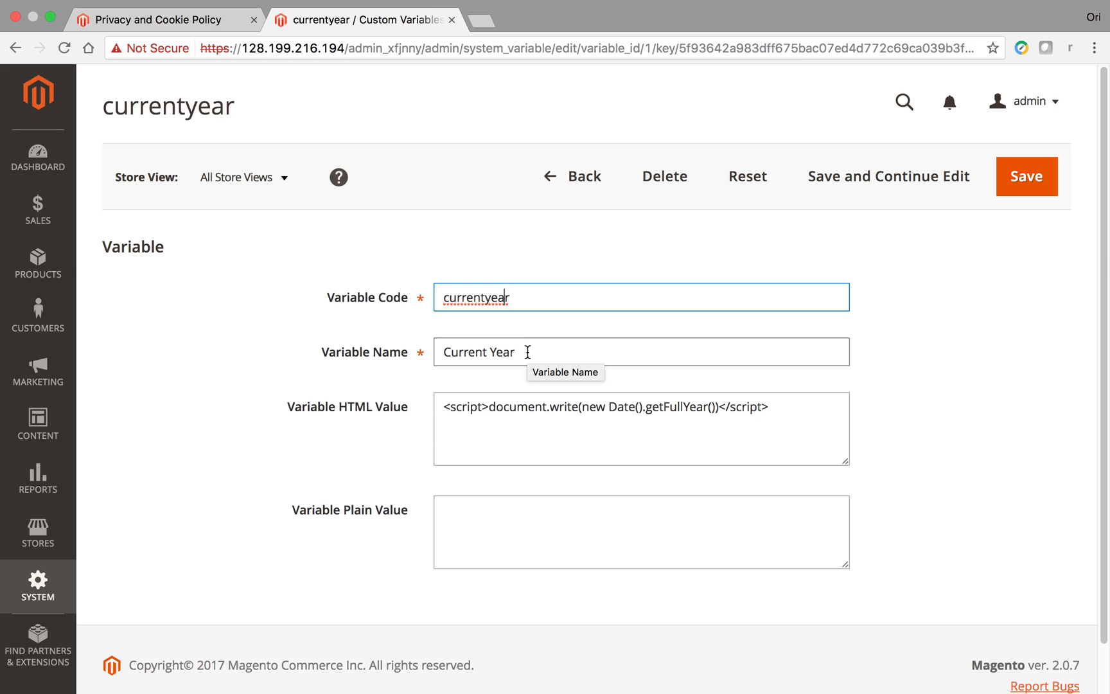
pyautogui.doubleClick(478, 352)
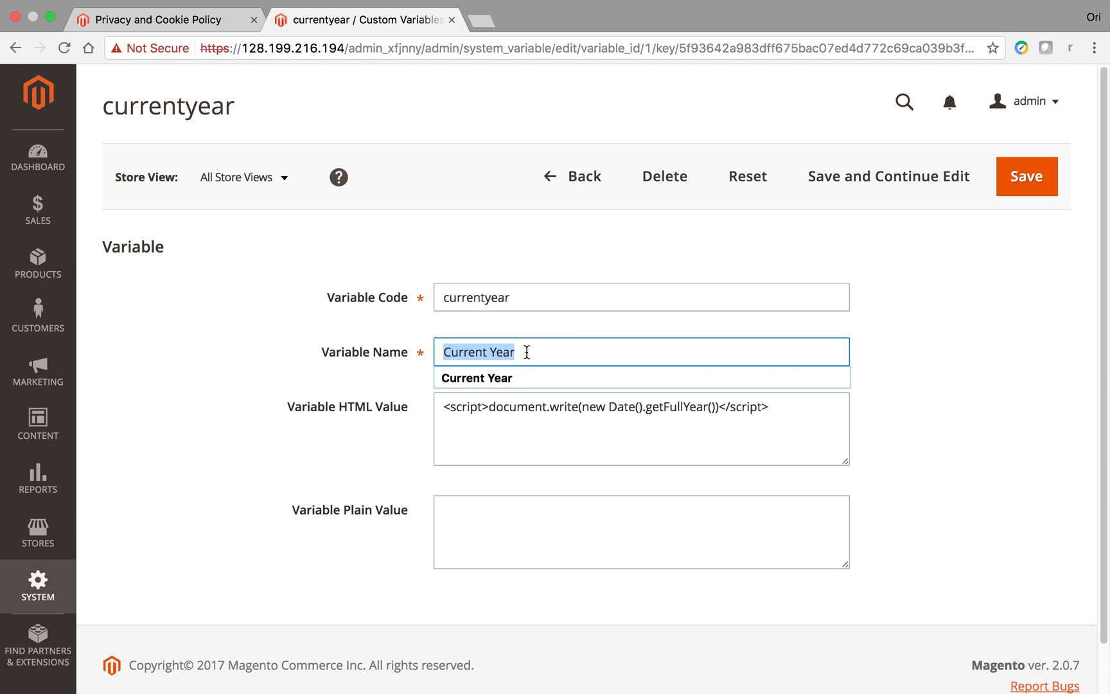
pyautogui.moveTo(524, 246)
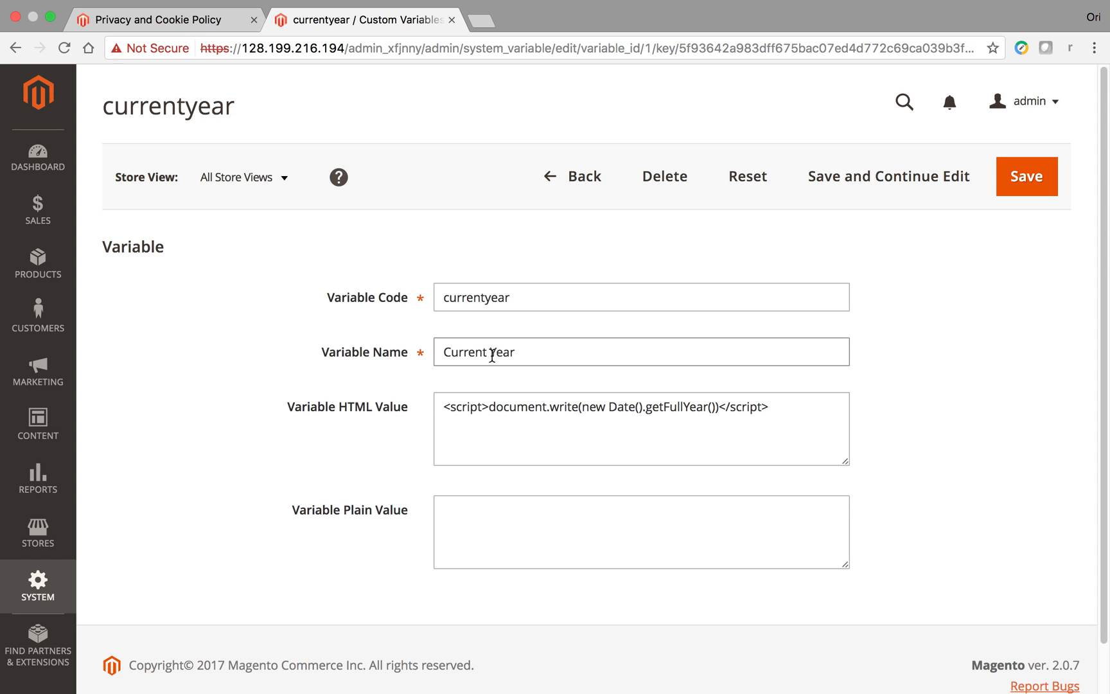
pyautogui.moveTo(491, 352)
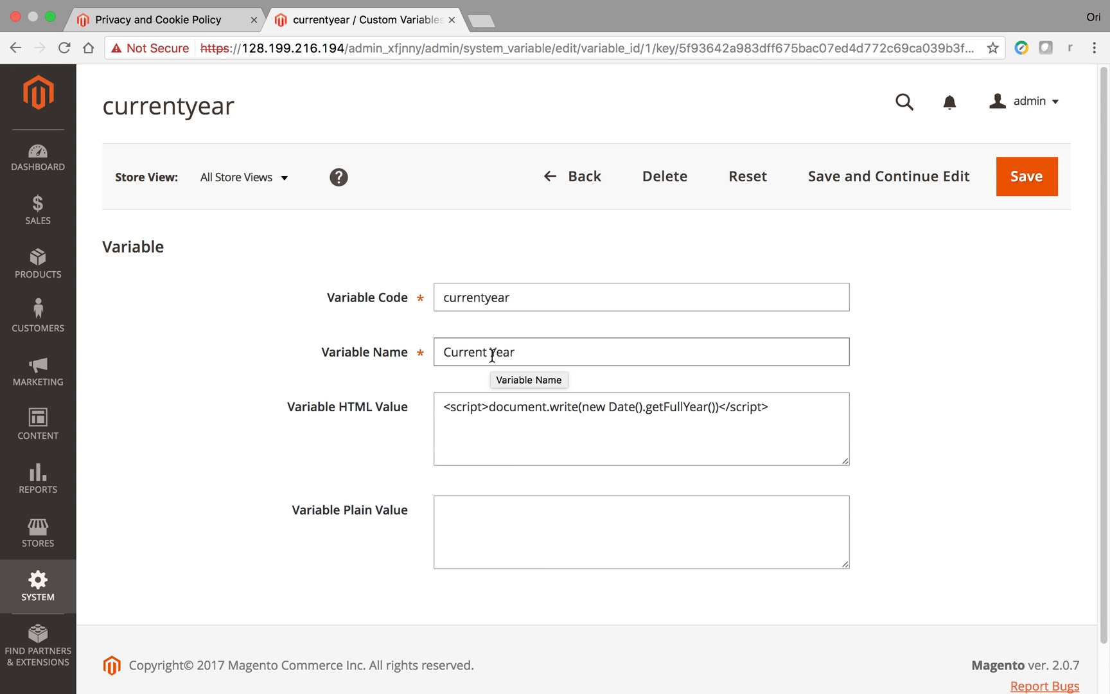
pyautogui.moveTo(308, 600)
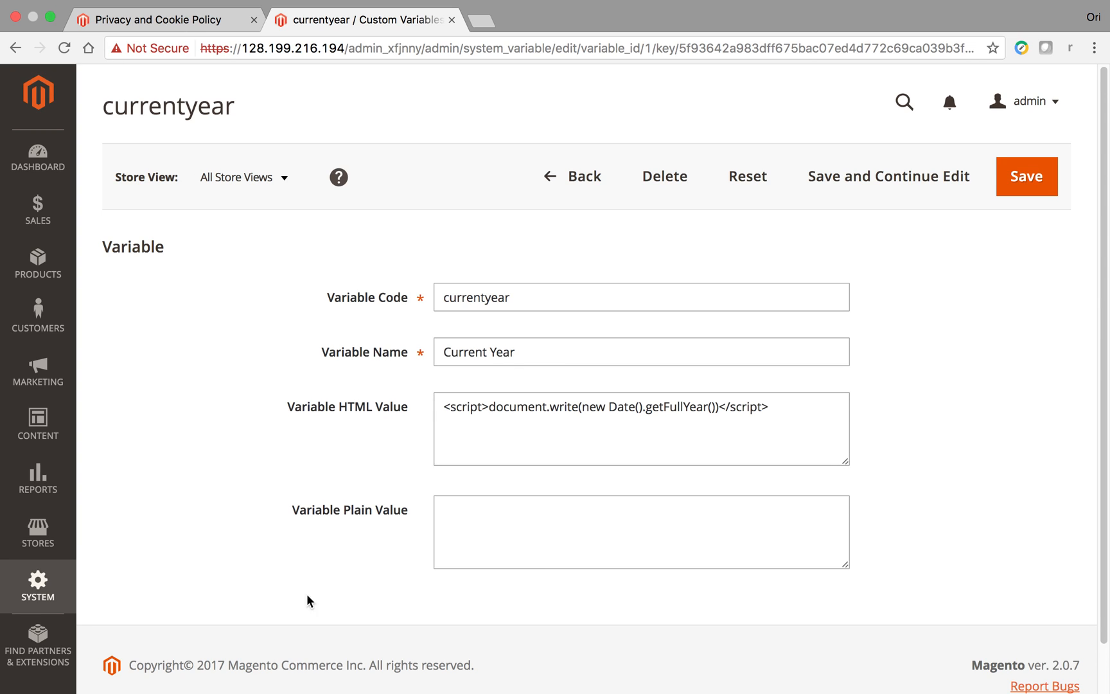
pyautogui.moveTo(408, 524)
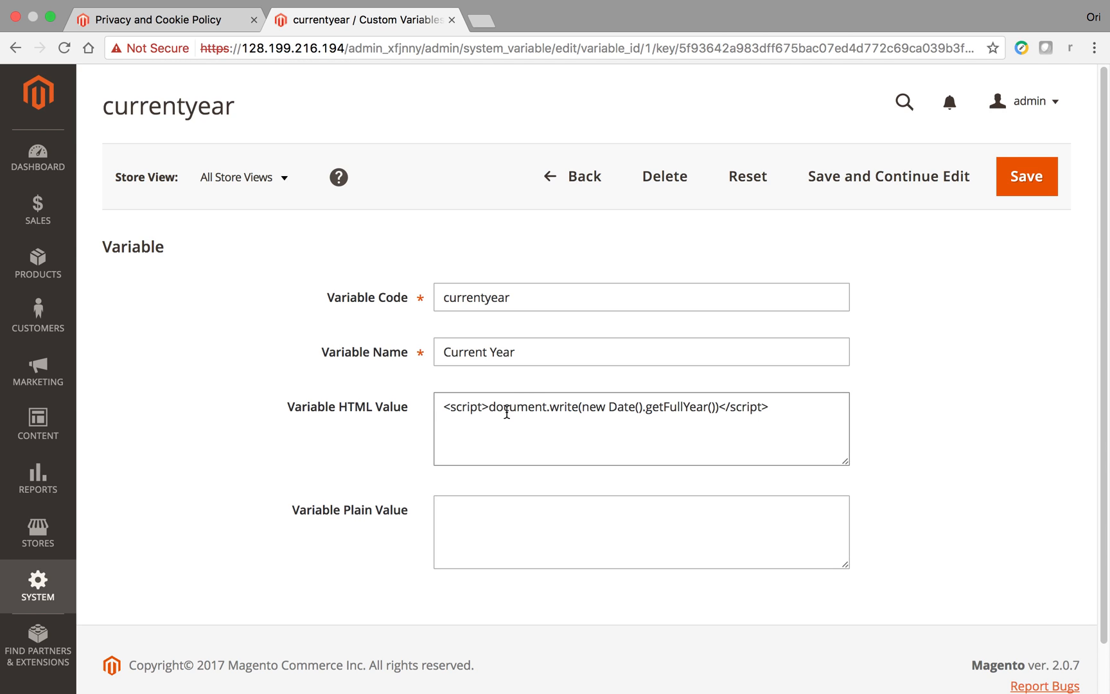
pyautogui.click(670, 413)
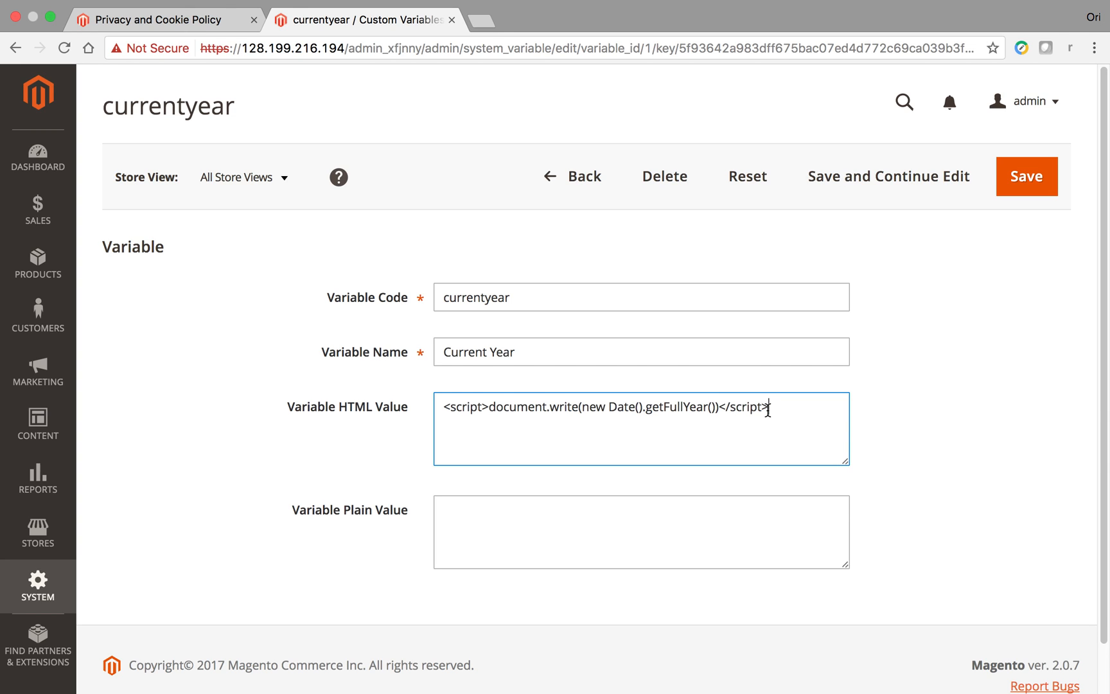
pyautogui.moveTo(692, 400)
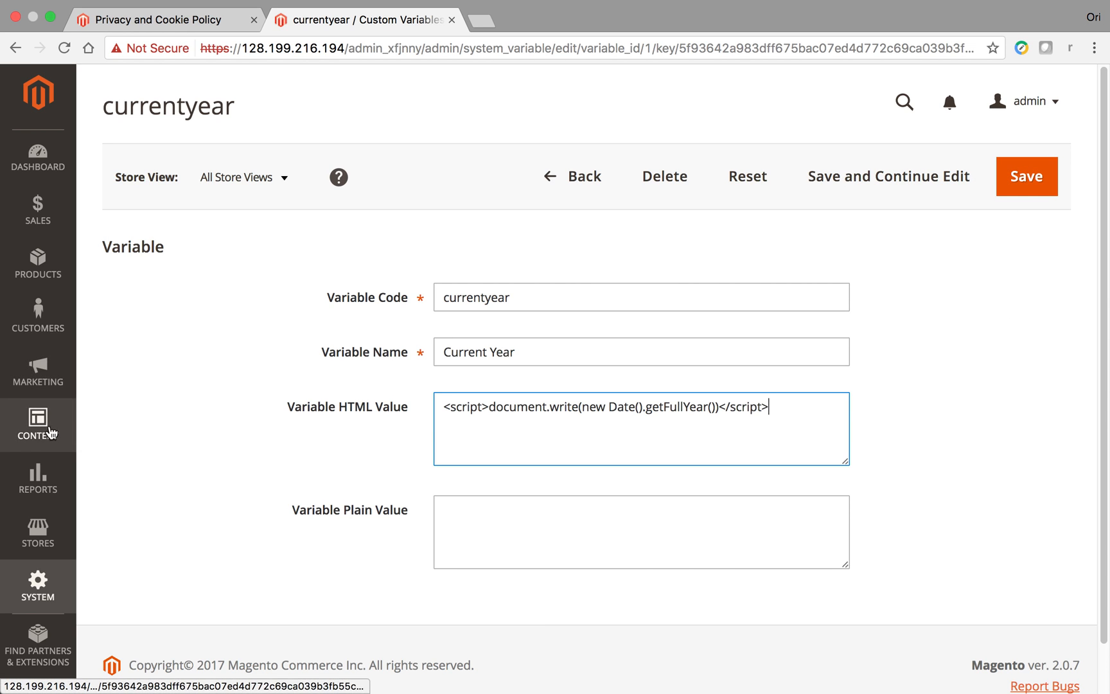
# - Go to Content > Pages and open the Privacy and Cookie Policy page, then return to the list
pyautogui.click(163, 19)
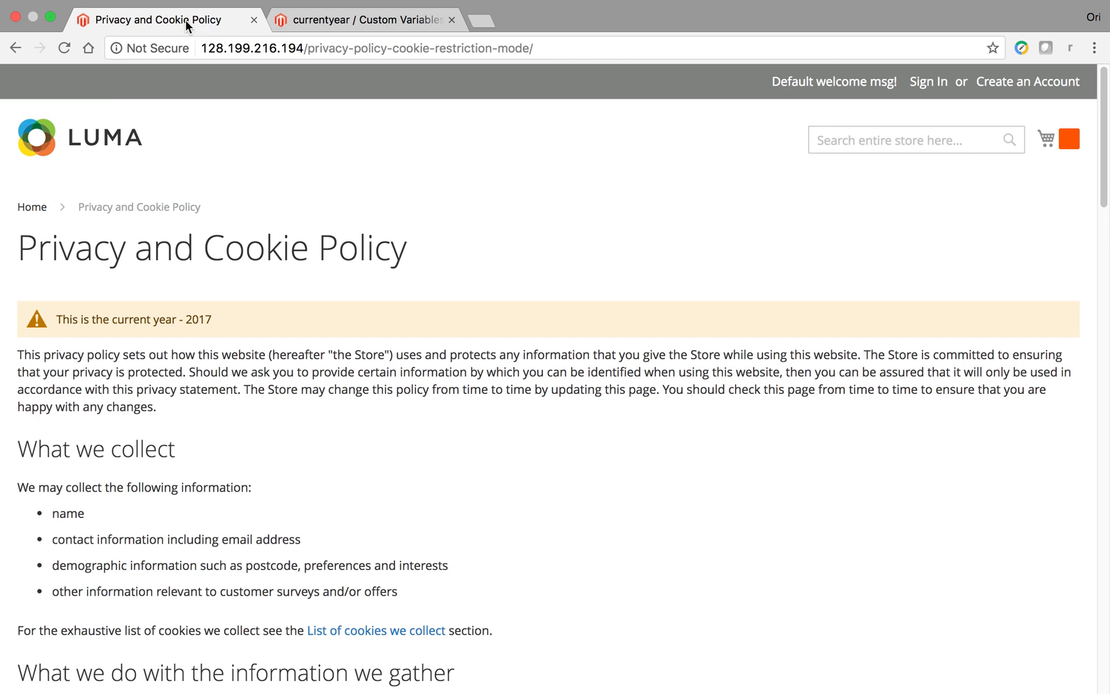
pyautogui.click(365, 19)
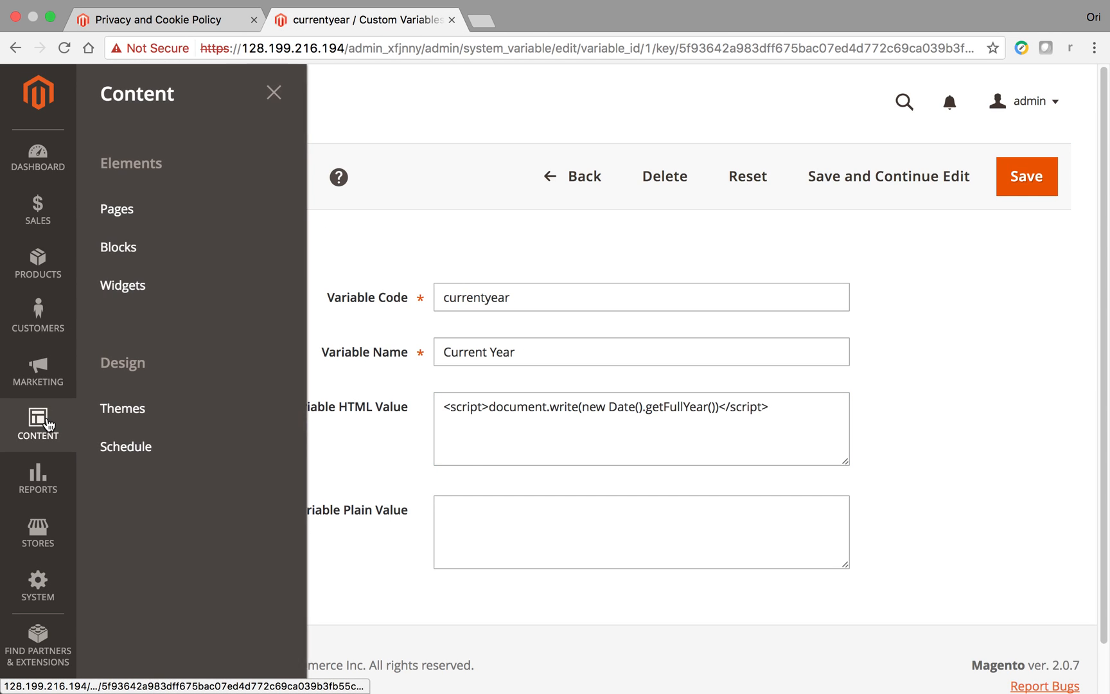
pyautogui.click(118, 208)
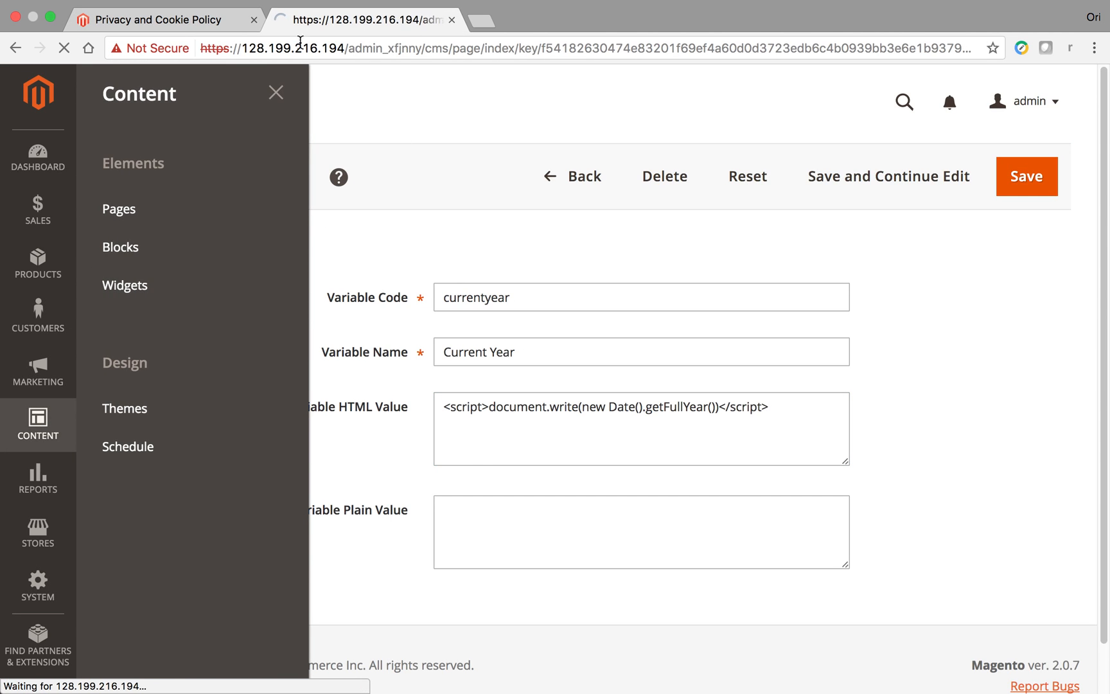
pyautogui.click(163, 20)
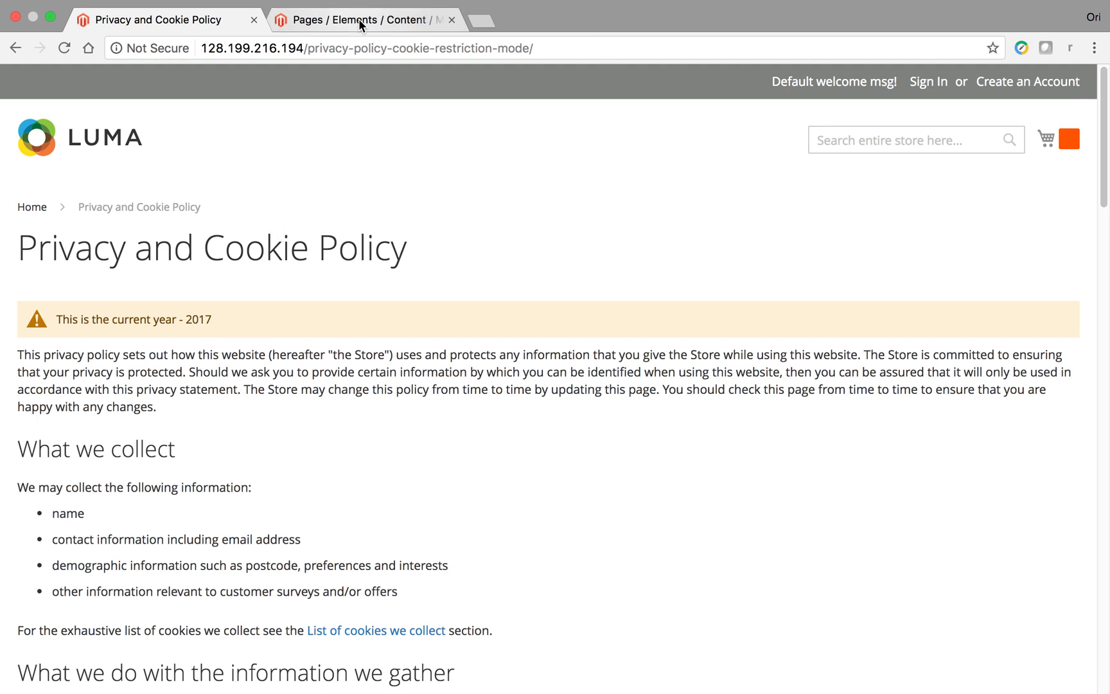
pyautogui.click(363, 19)
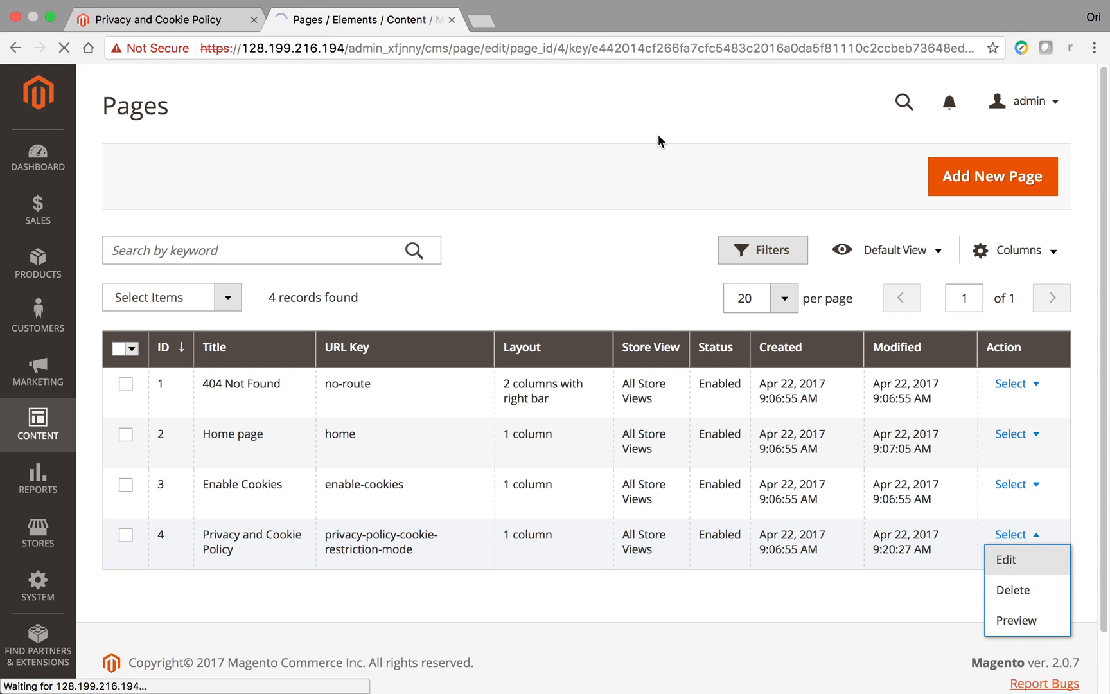
pyautogui.click(1004, 559)
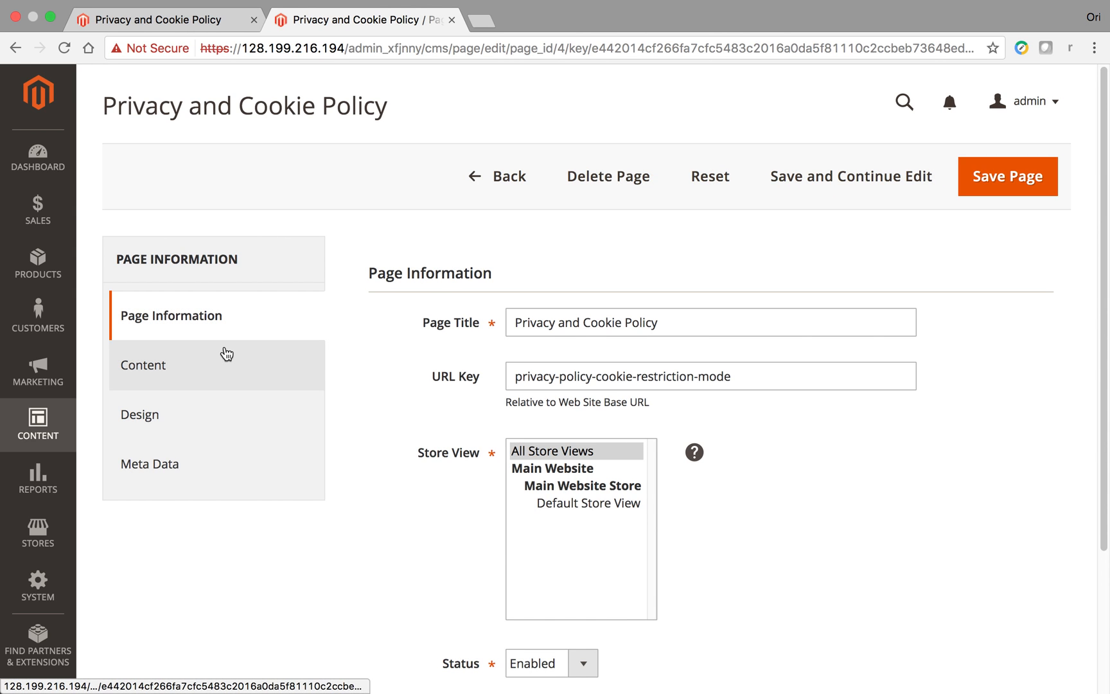
pyautogui.click(142, 364)
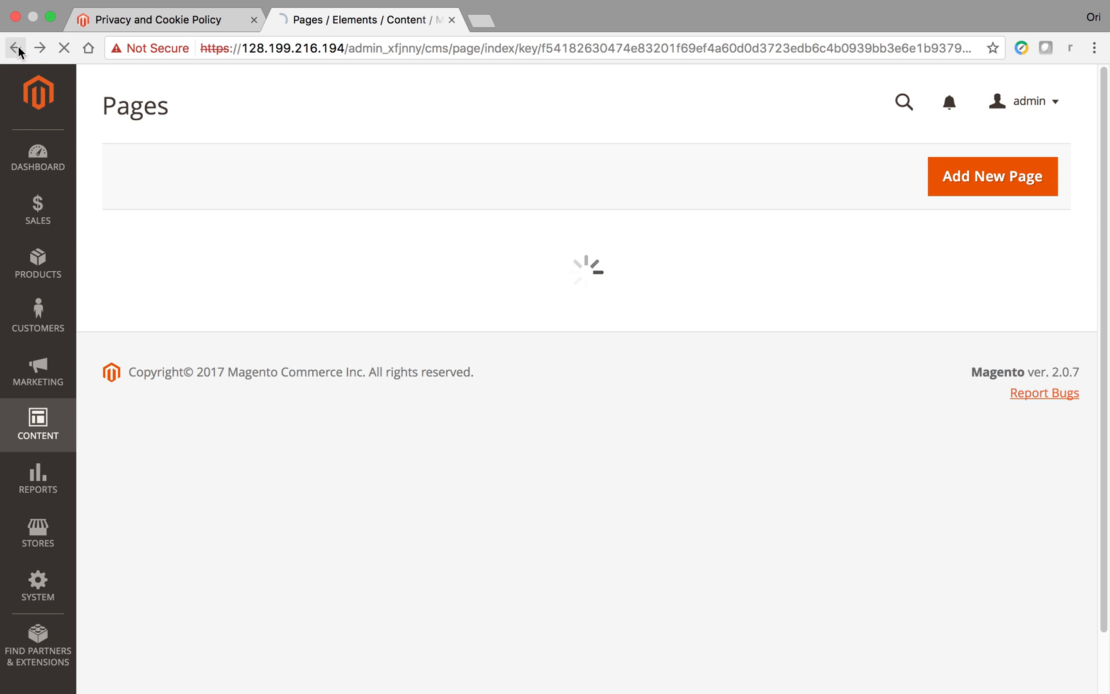
pyautogui.click(40, 48)
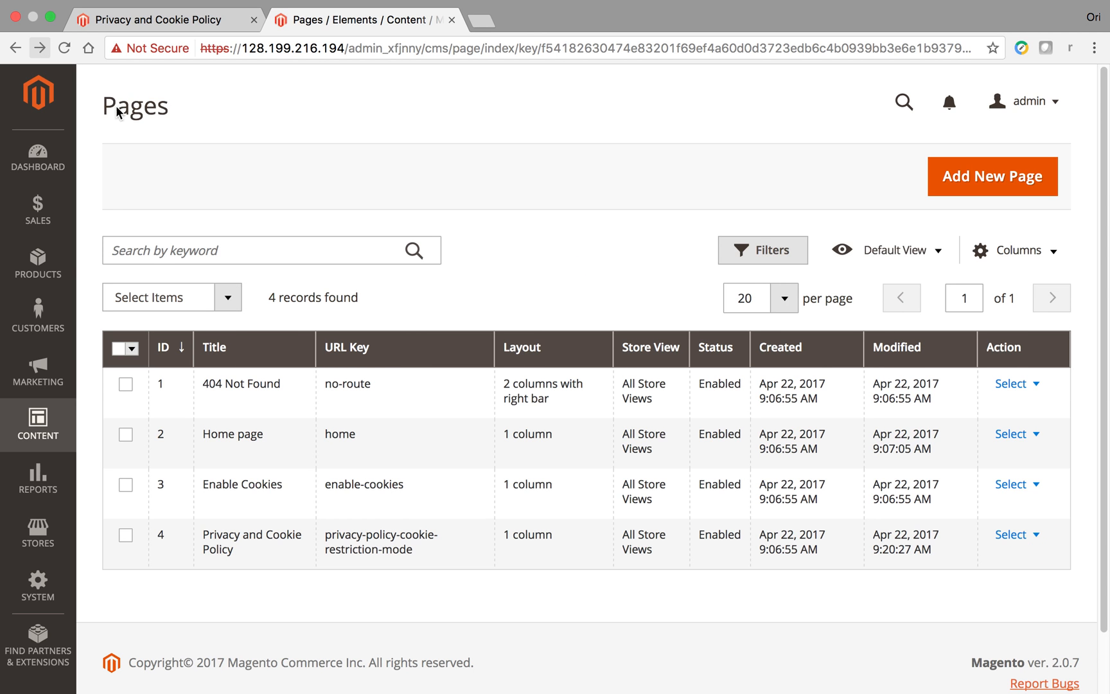
# - Edit the policy page's raw HTML, delete the current-year line with the currentyear variable and save
pyautogui.click(1016, 533)
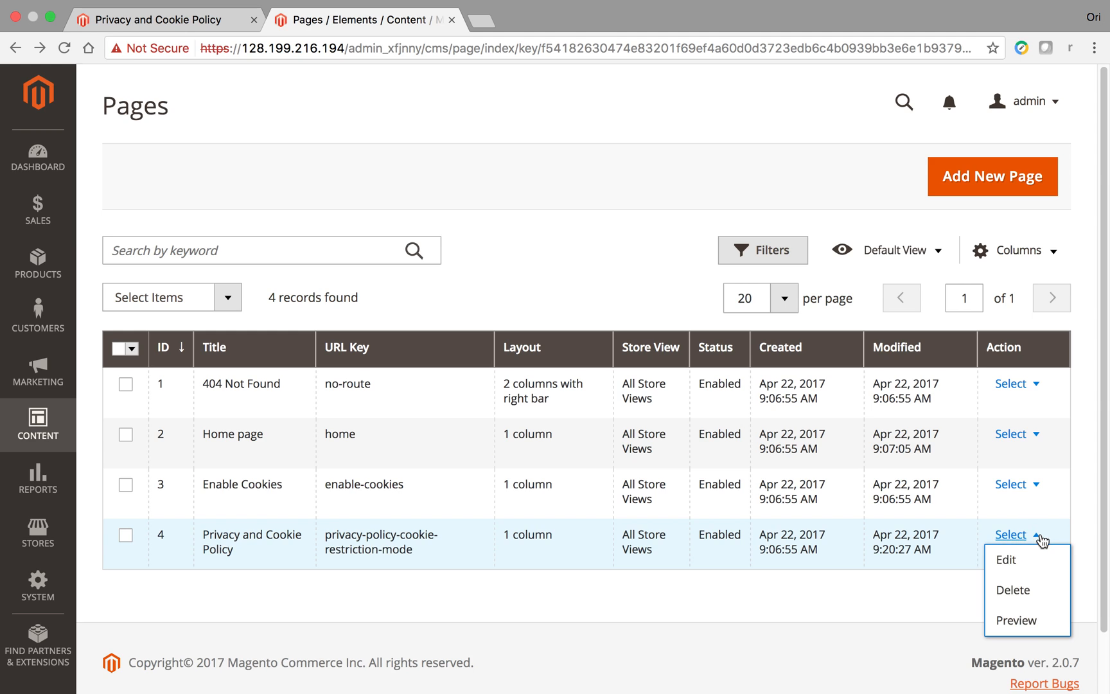
pyautogui.click(1006, 560)
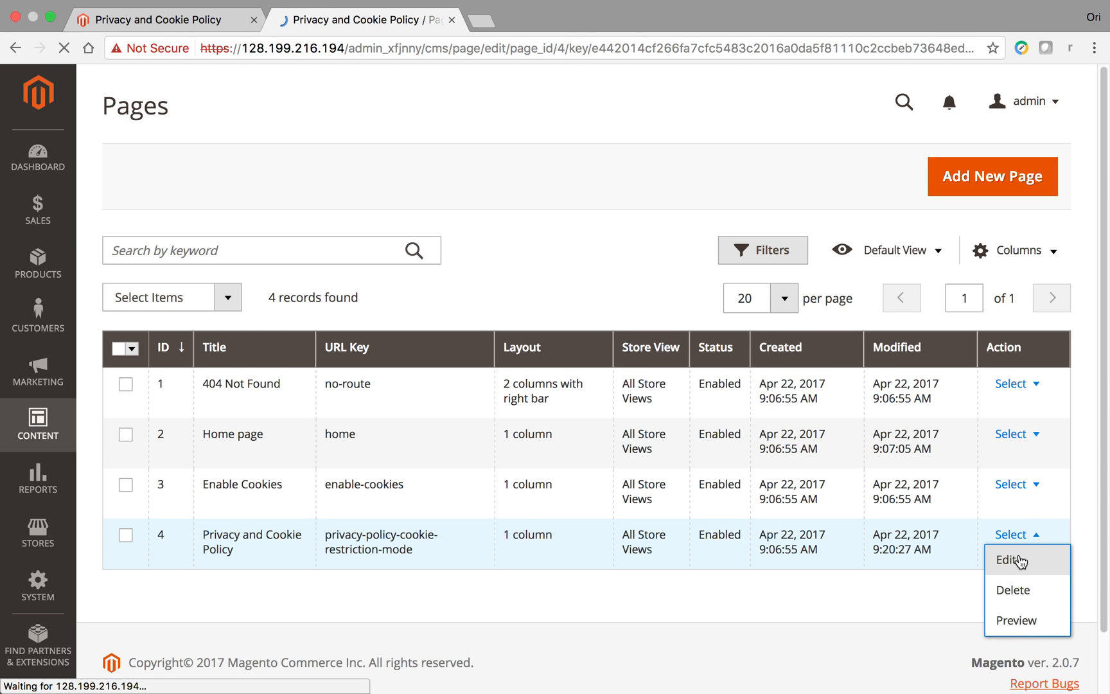
pyautogui.click(1009, 560)
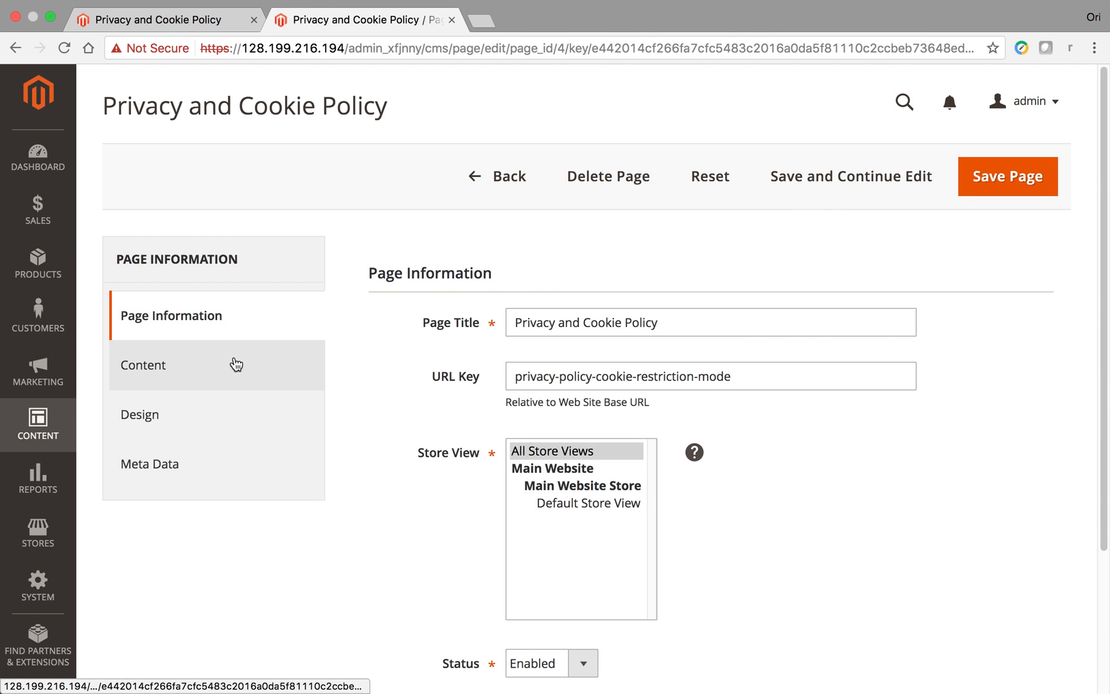
pyautogui.click(143, 364)
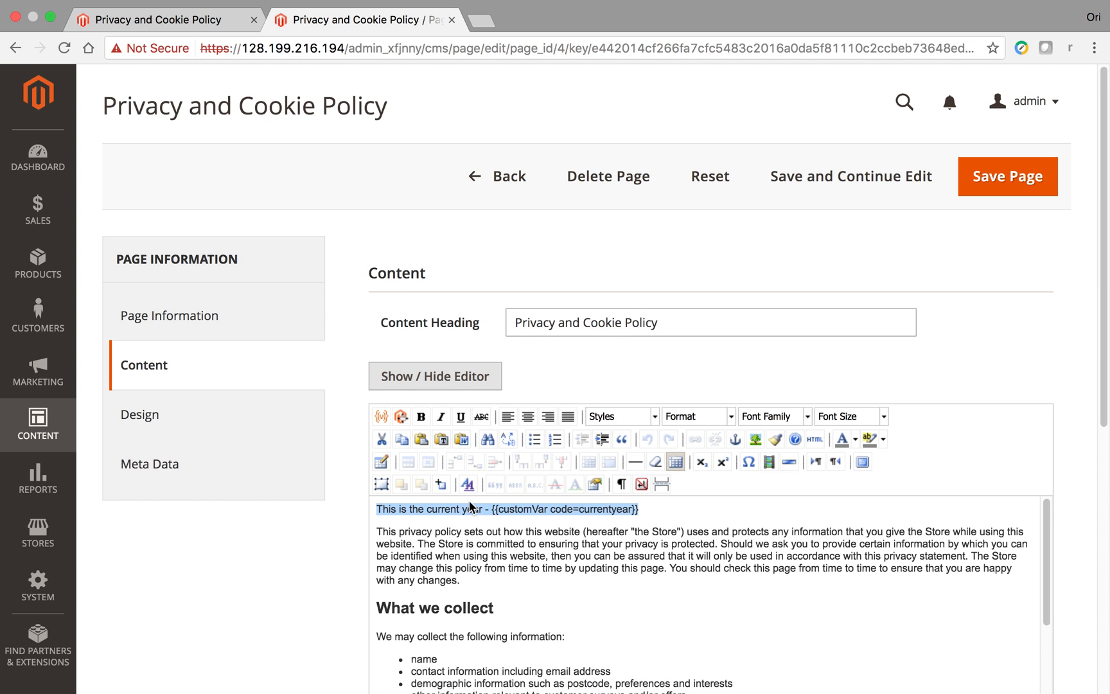
pyautogui.click(434, 376)
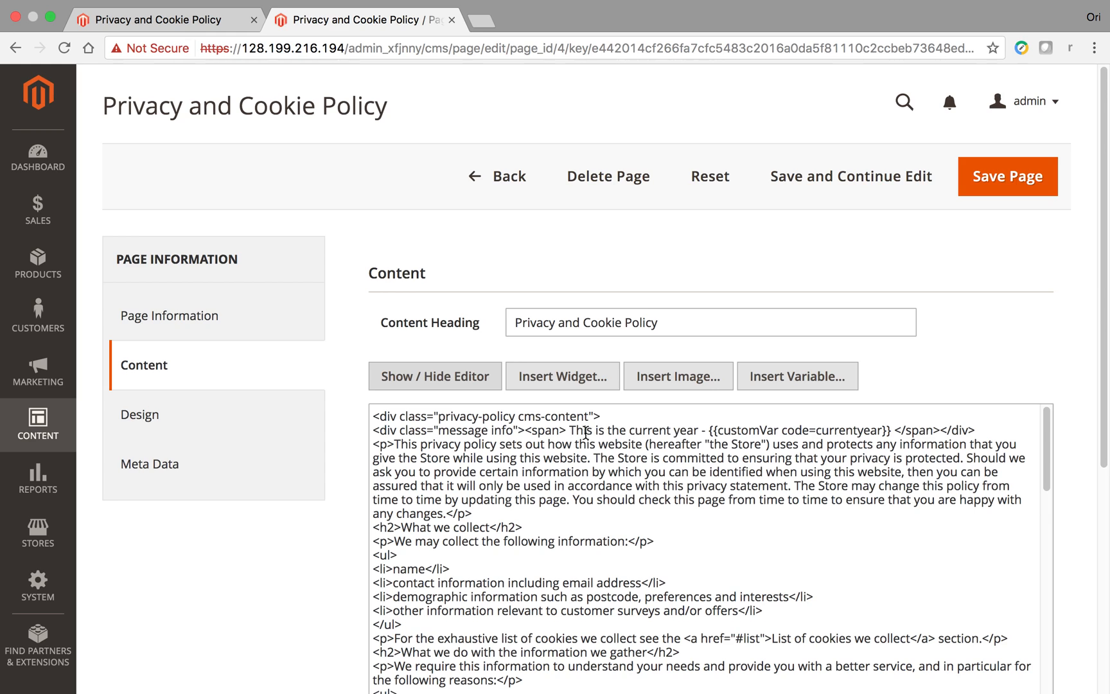
pyautogui.doubleClick(579, 429)
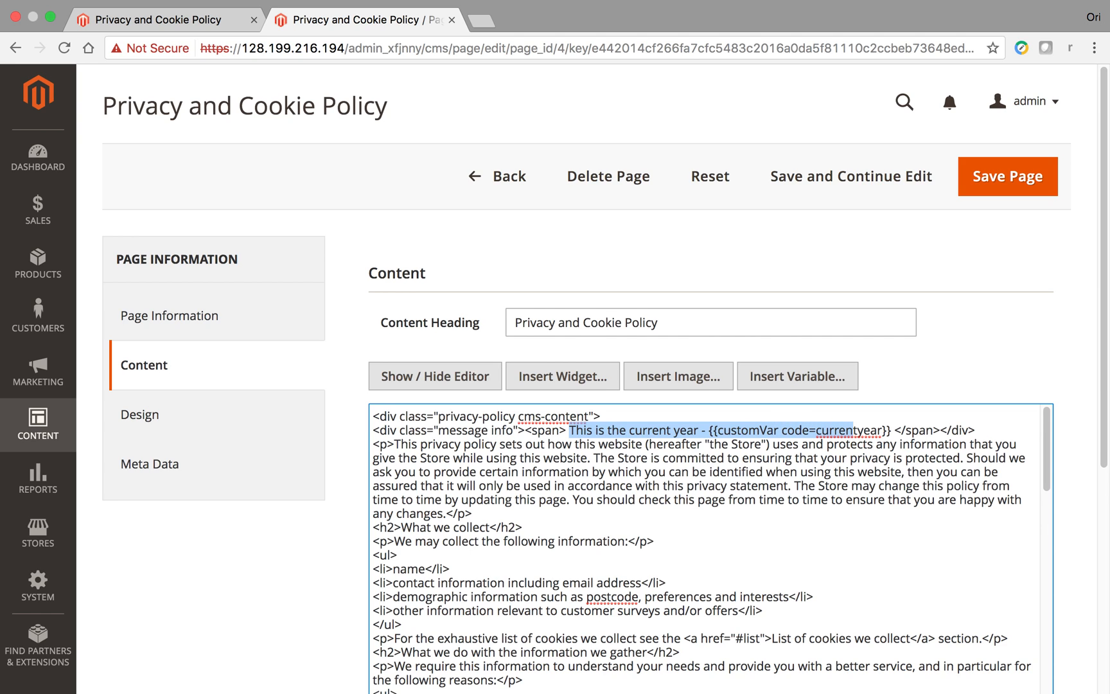
pyautogui.press('Delete')
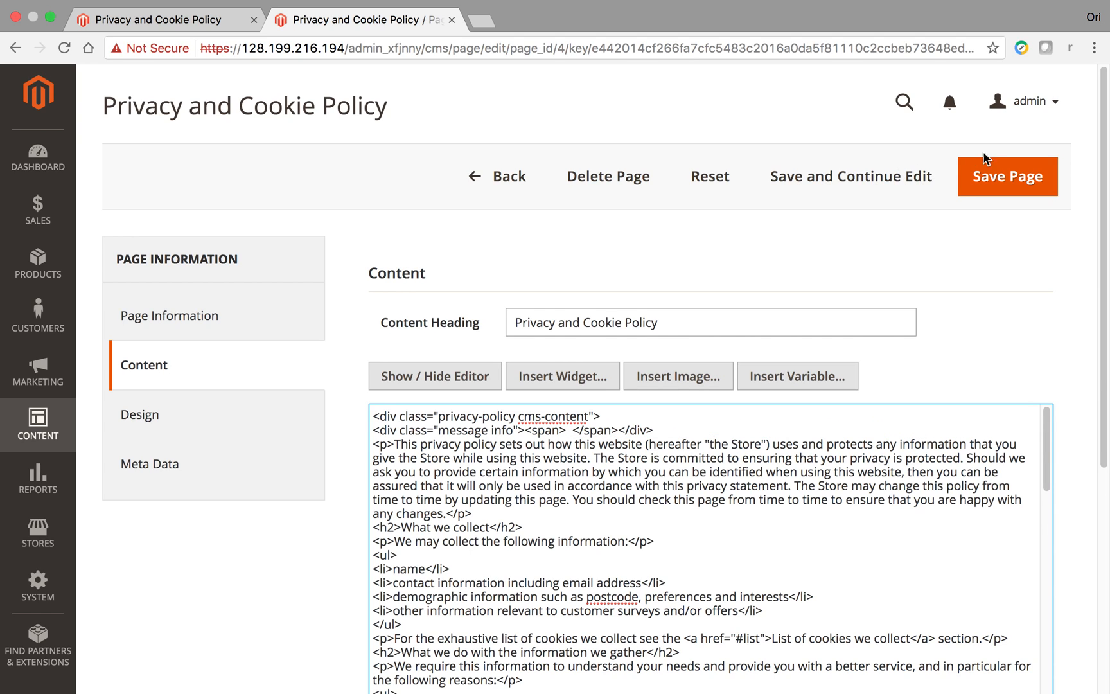
pyautogui.click(1006, 176)
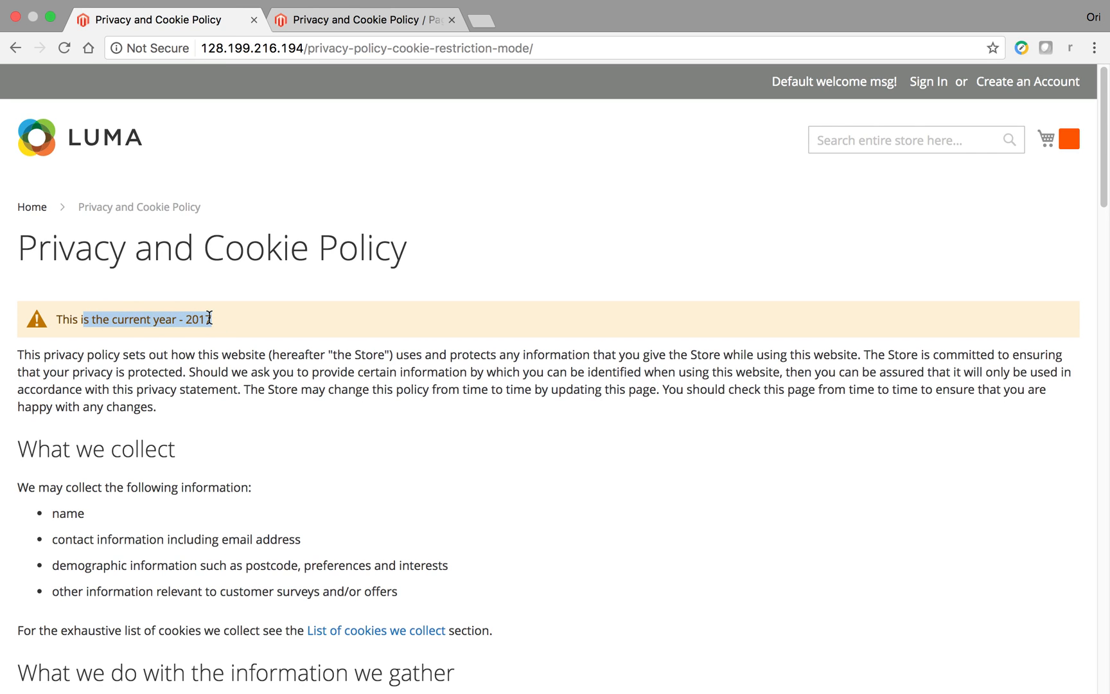
# - Check the storefront page, then switch the saved page's content editor to plain source mode
pyautogui.click(64, 47)
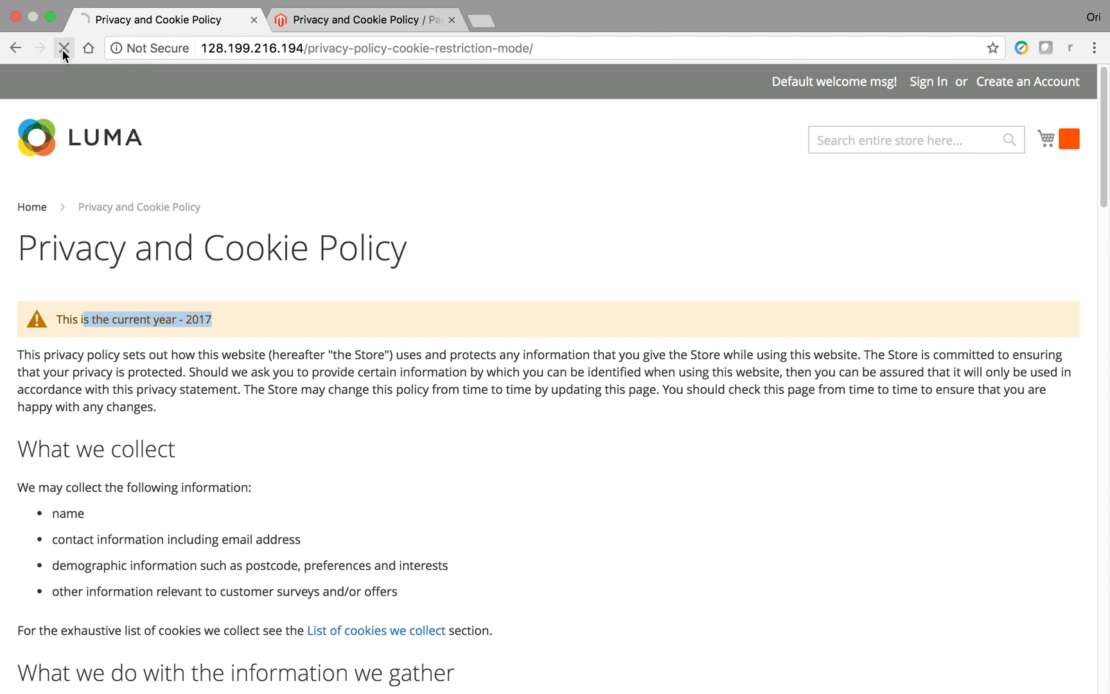
pyautogui.click(361, 19)
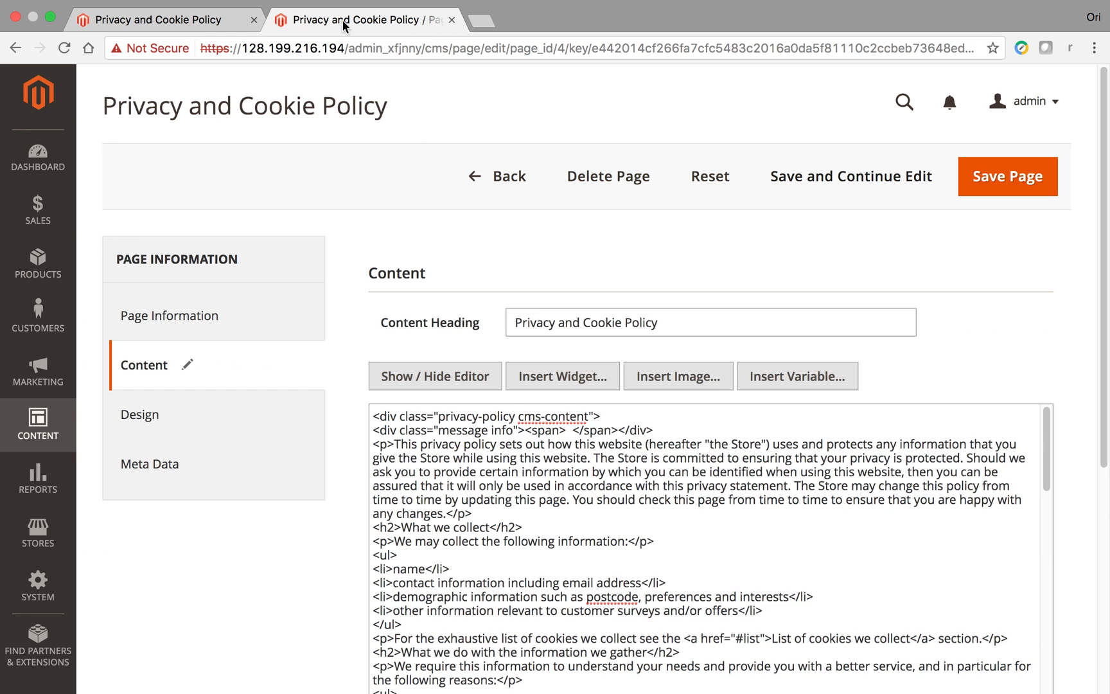
pyautogui.click(1006, 176)
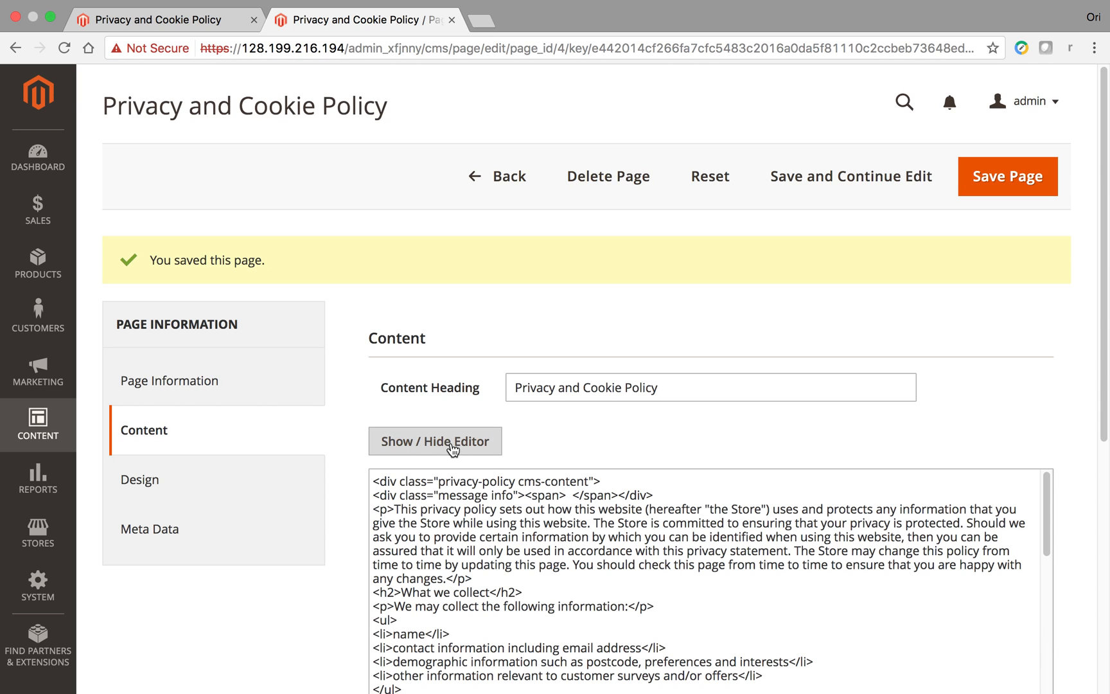
pyautogui.moveTo(492, 357)
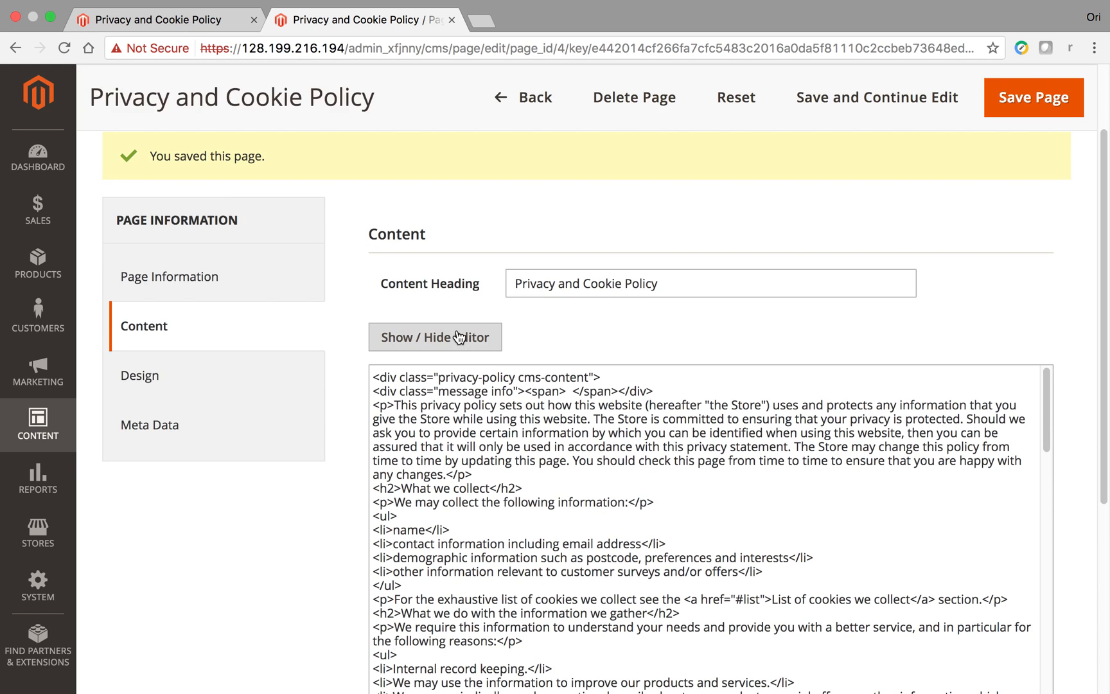
pyautogui.moveTo(440, 333)
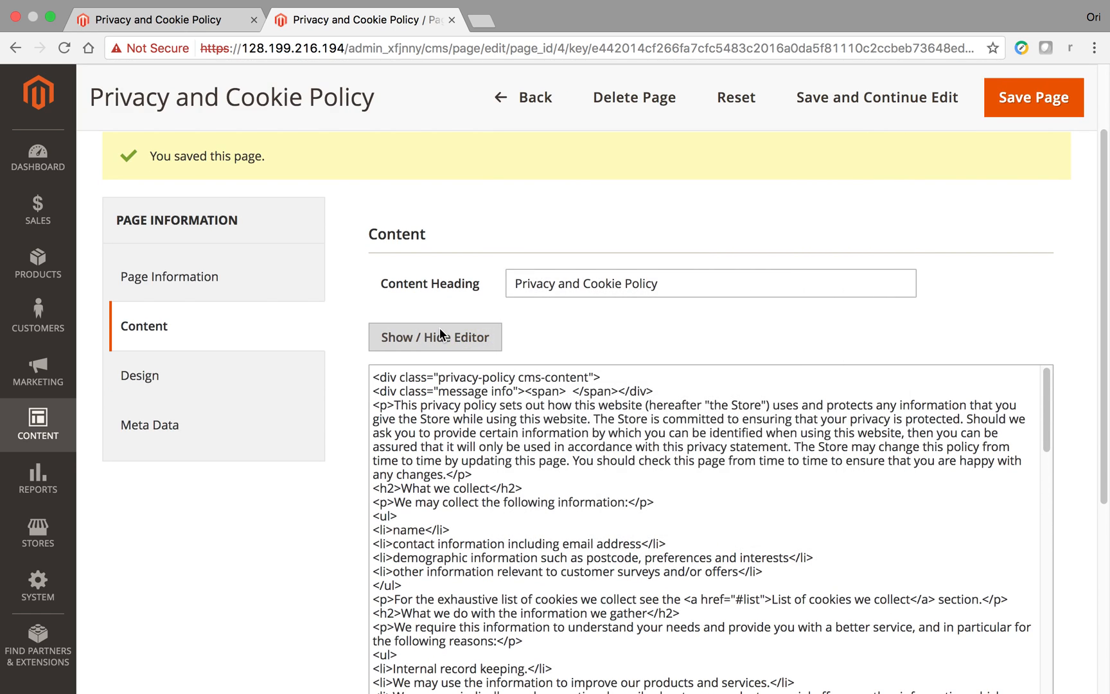
pyautogui.moveTo(411, 46)
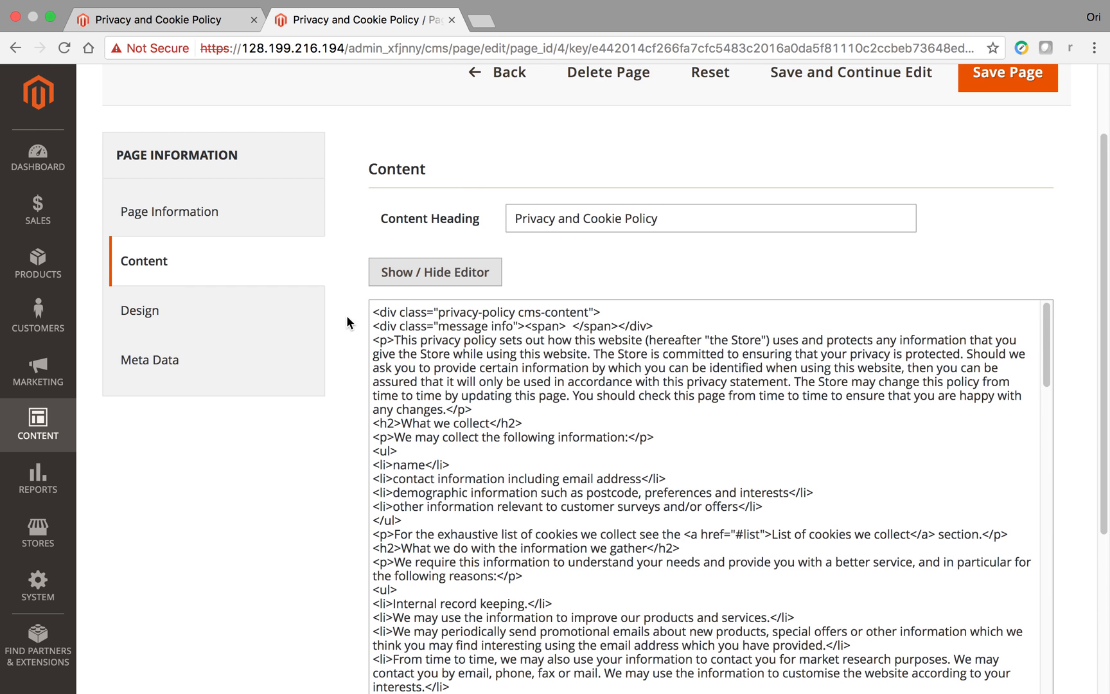
pyautogui.click(434, 272)
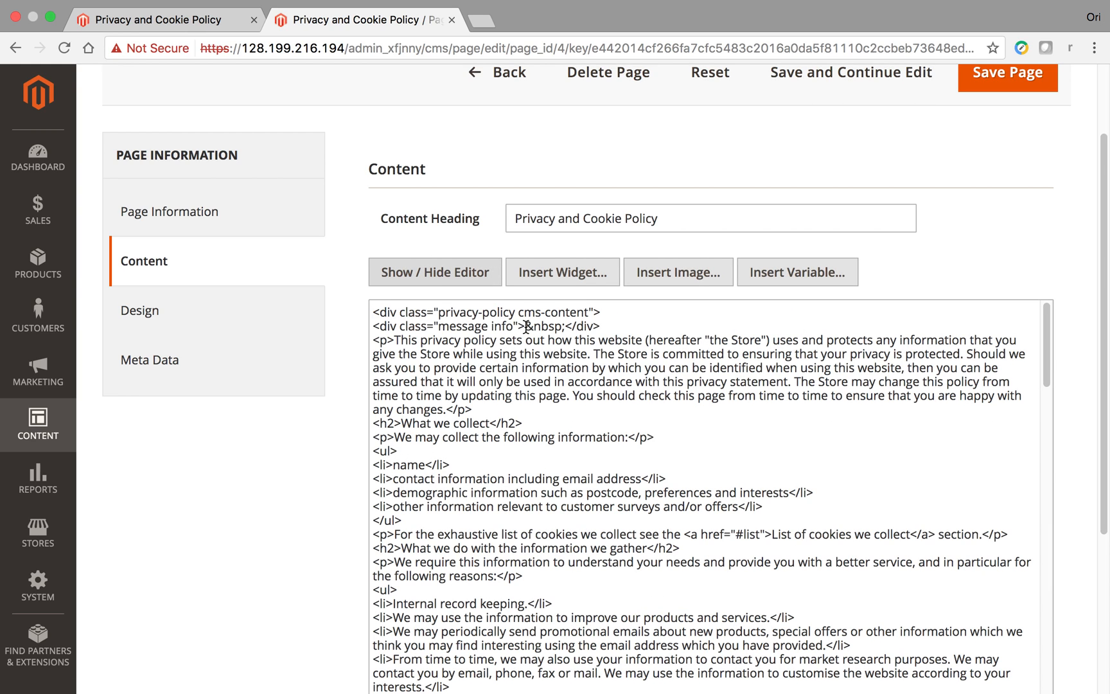
# - Insert the Current Year variable into the message block and write 'THIS IS CURRENT YEAR -' before it
pyautogui.click(542, 324)
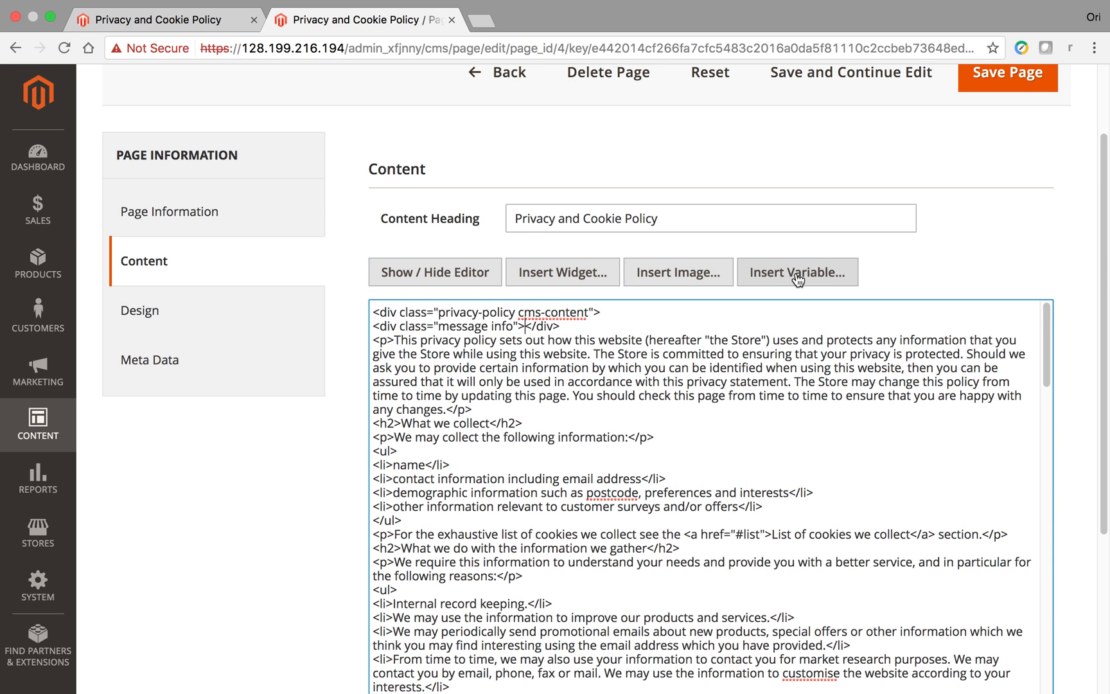
pyautogui.click(796, 271)
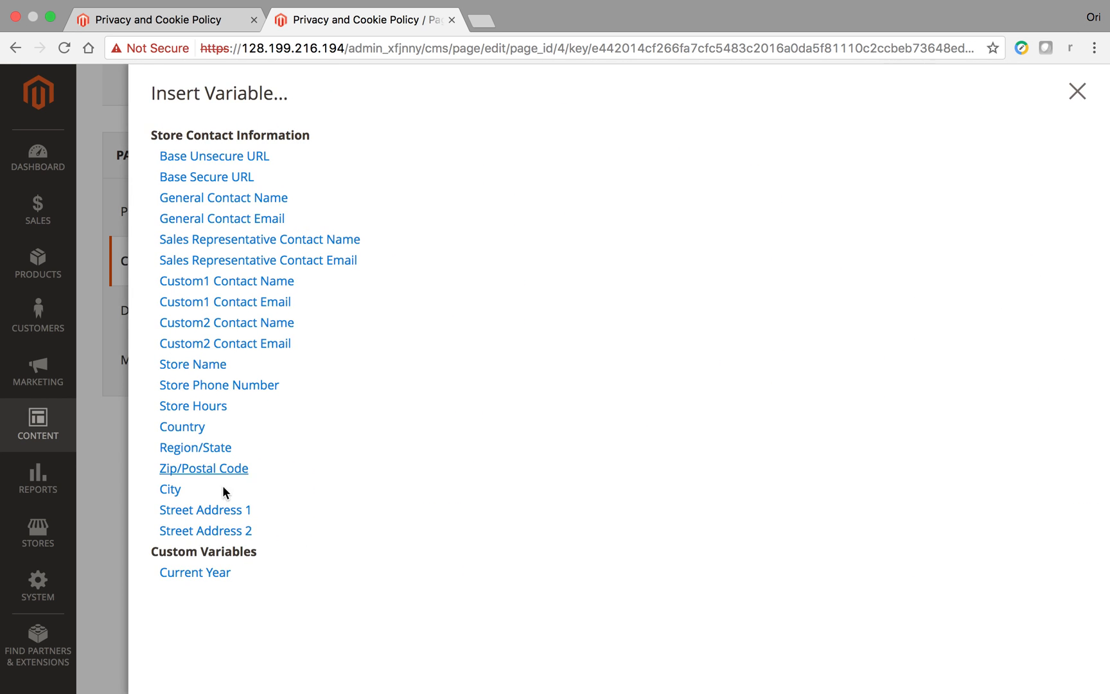
pyautogui.moveTo(221, 218)
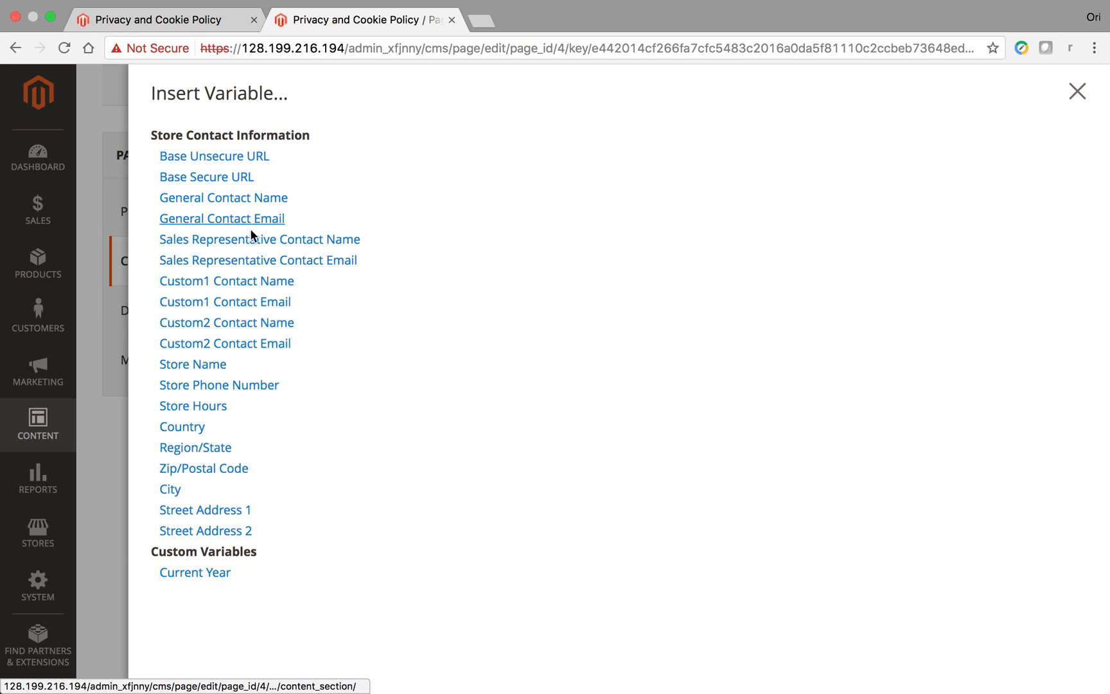
pyautogui.moveTo(261, 240)
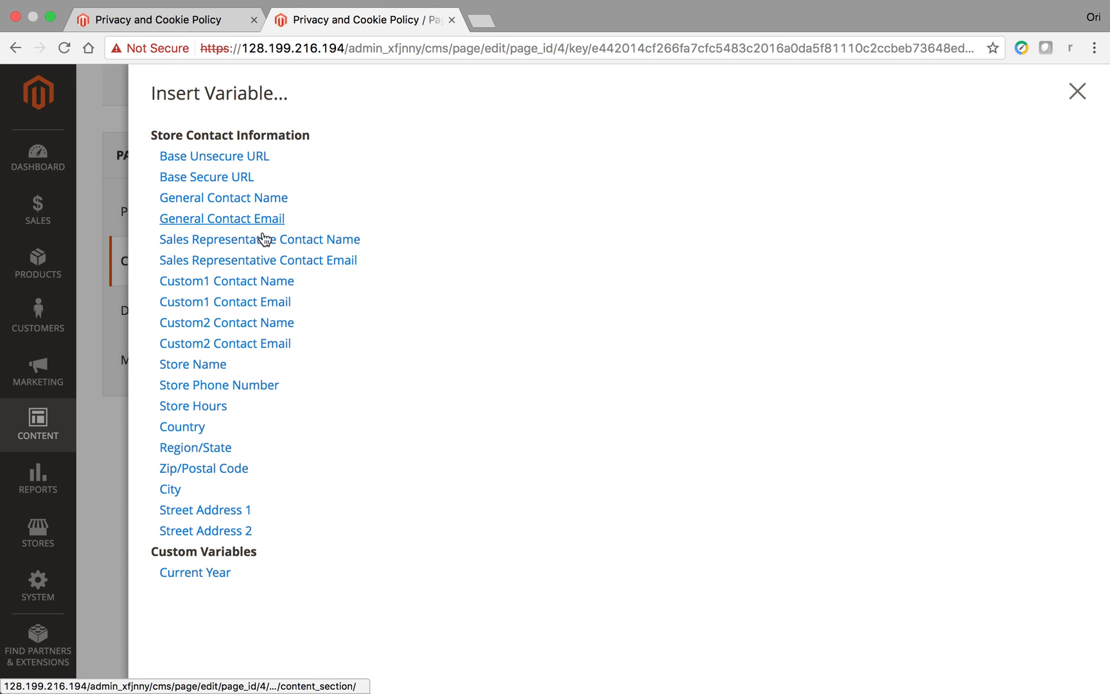
pyautogui.moveTo(195, 572)
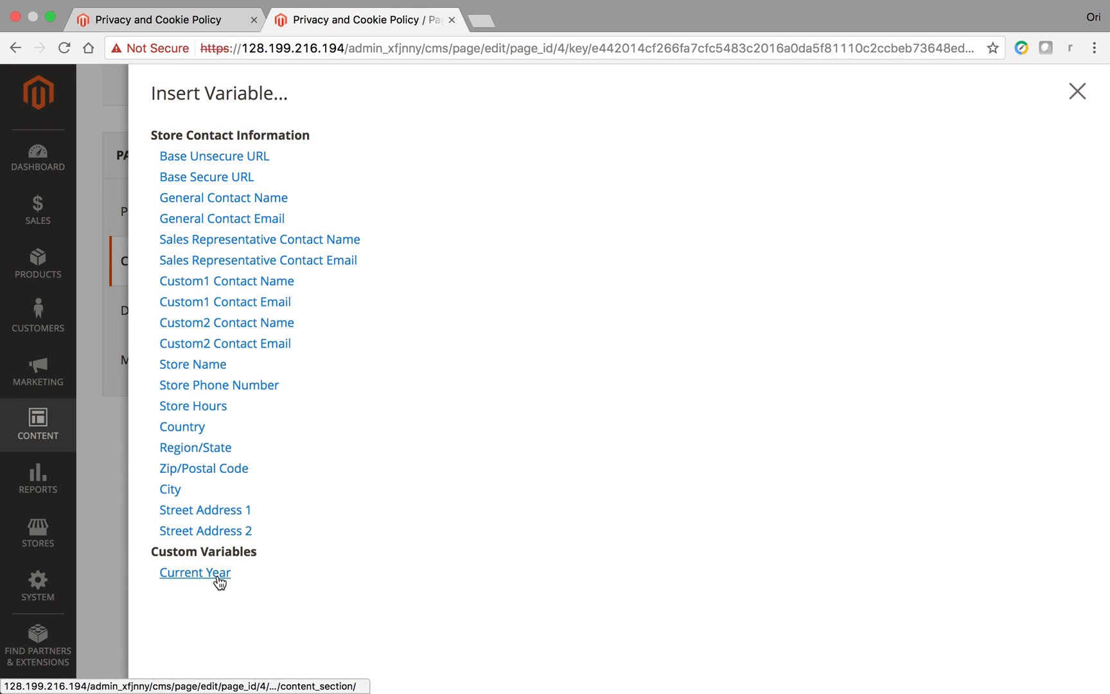
pyautogui.moveTo(234, 573)
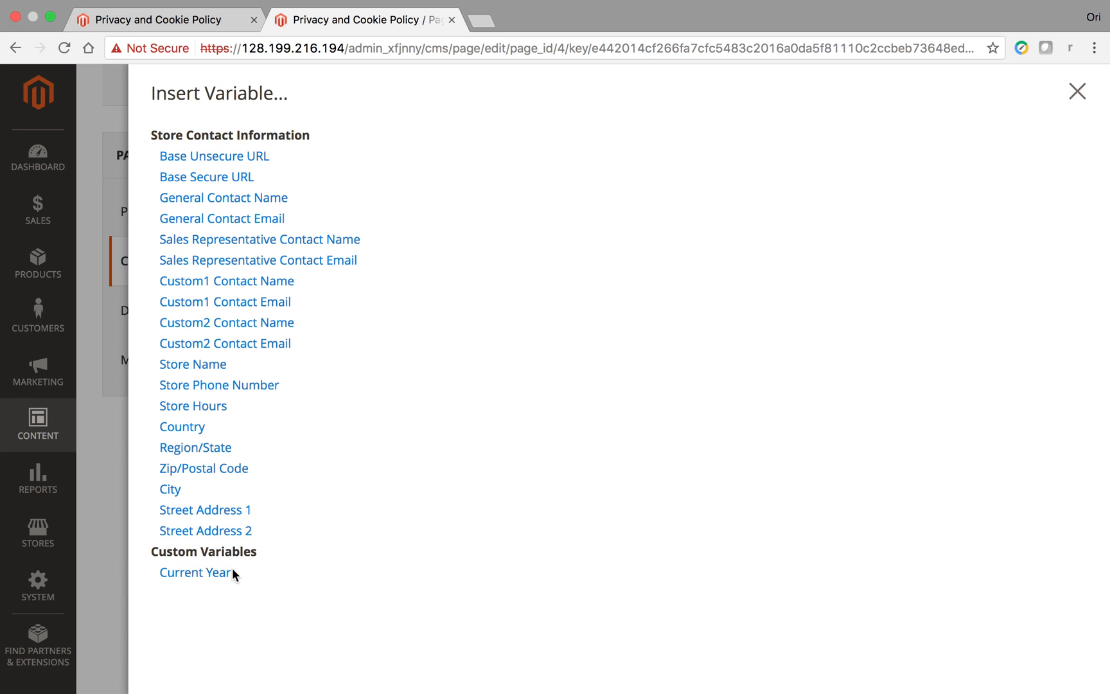
pyautogui.click(197, 572)
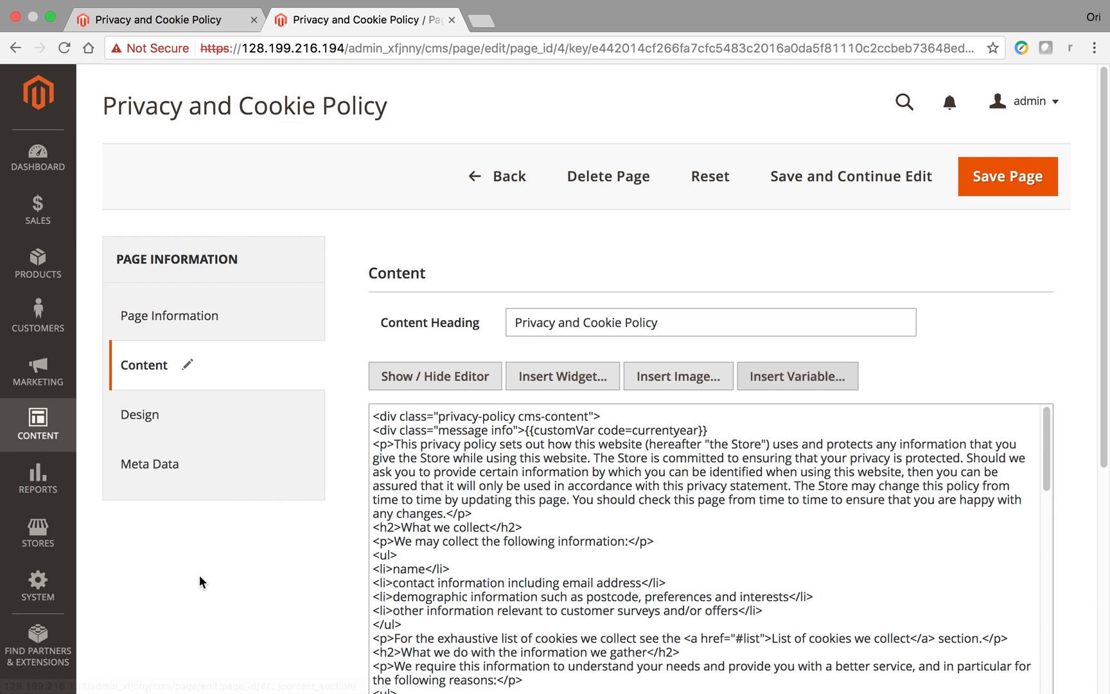
pyautogui.click(528, 429)
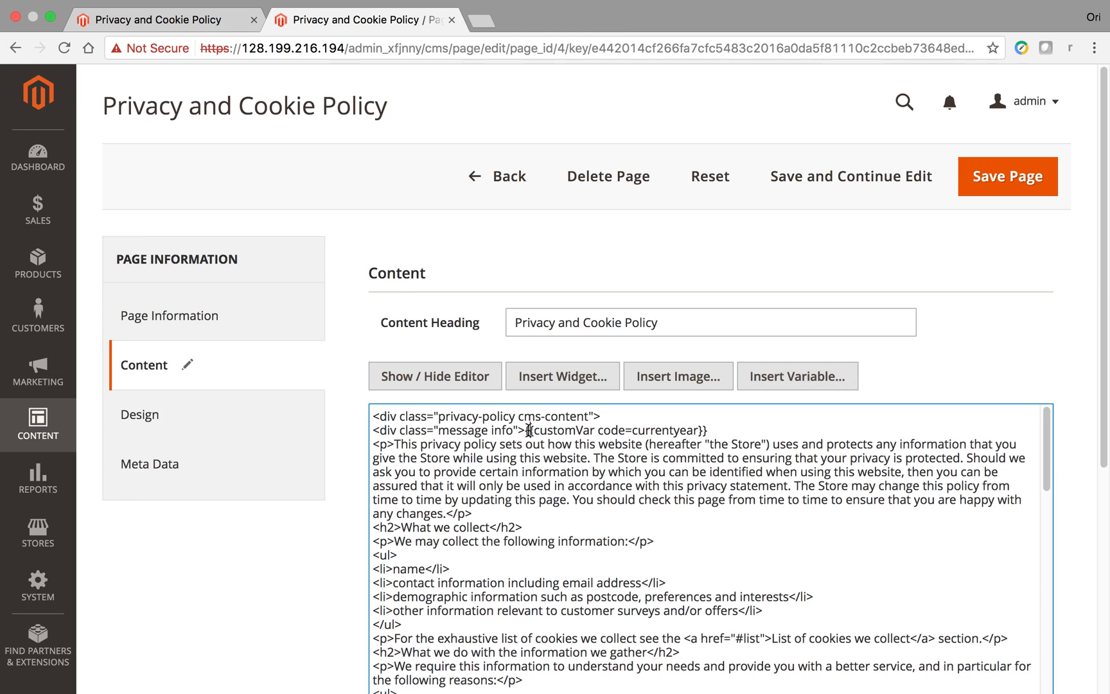
pyautogui.doubleClick(560, 431)
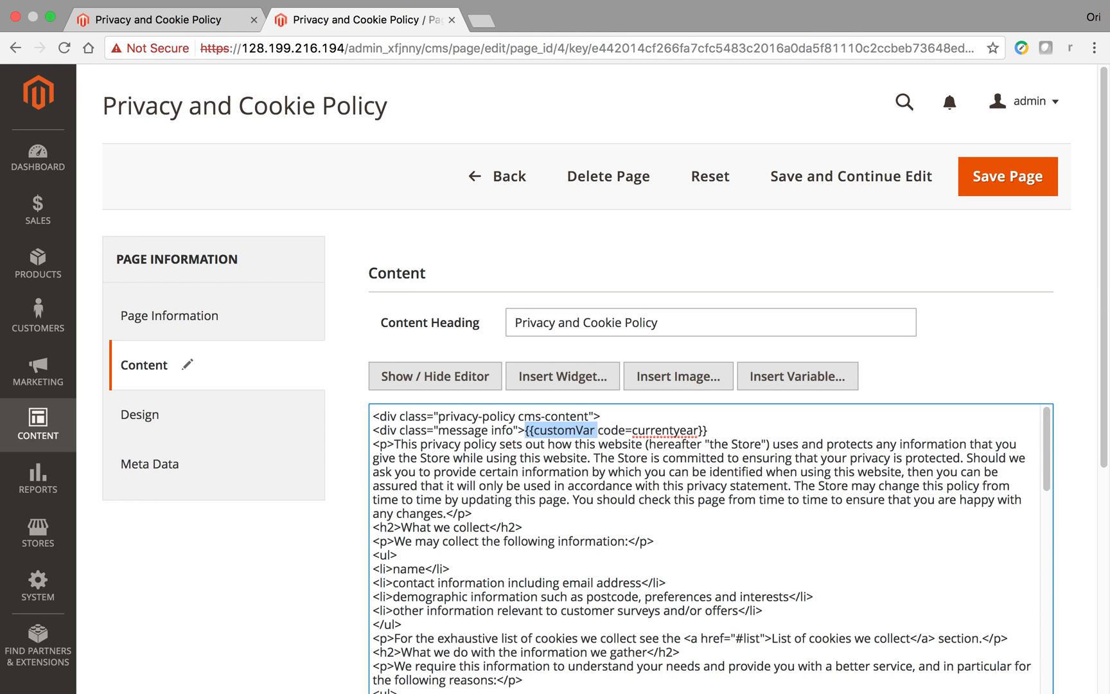
pyautogui.doubleClick(646, 429)
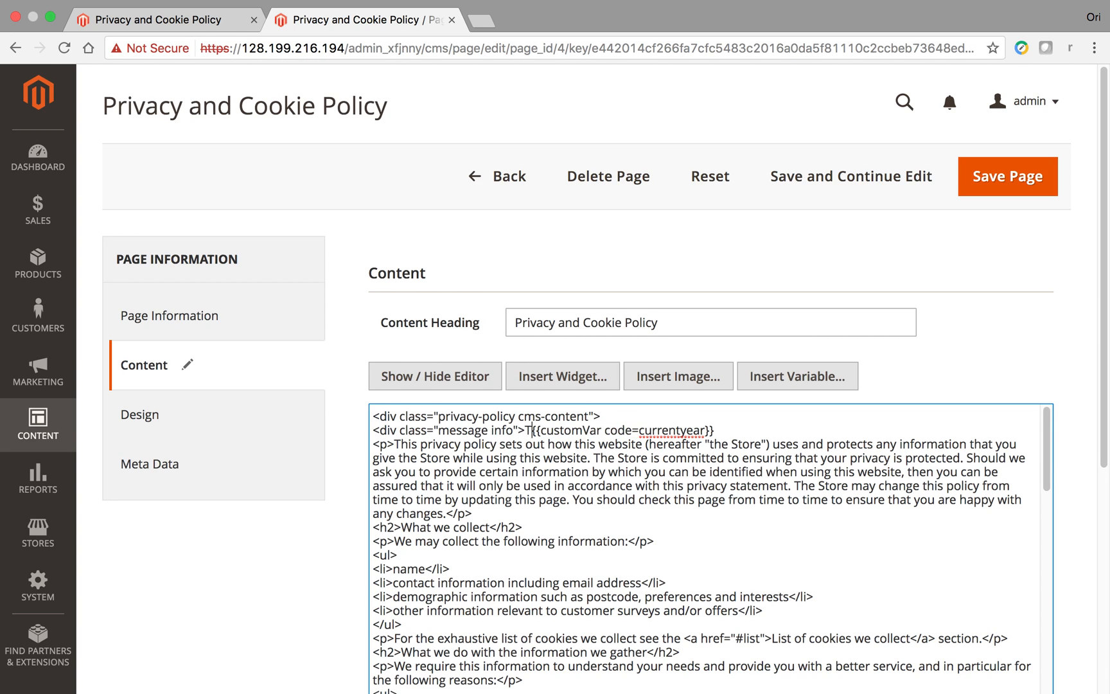
pyautogui.write('THIS IS CURRENT YEAR -')
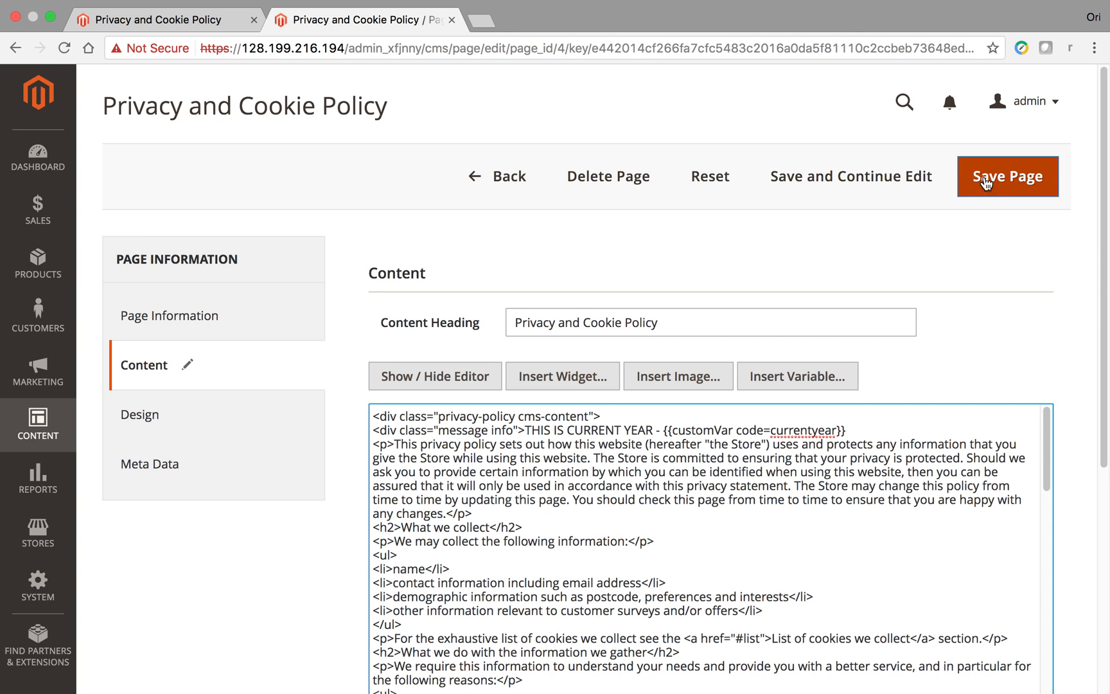
# - Save the page and reload the storefront policy page showing 'THIS IS CURRENT YEAR - 2017'
pyautogui.click(1007, 175)
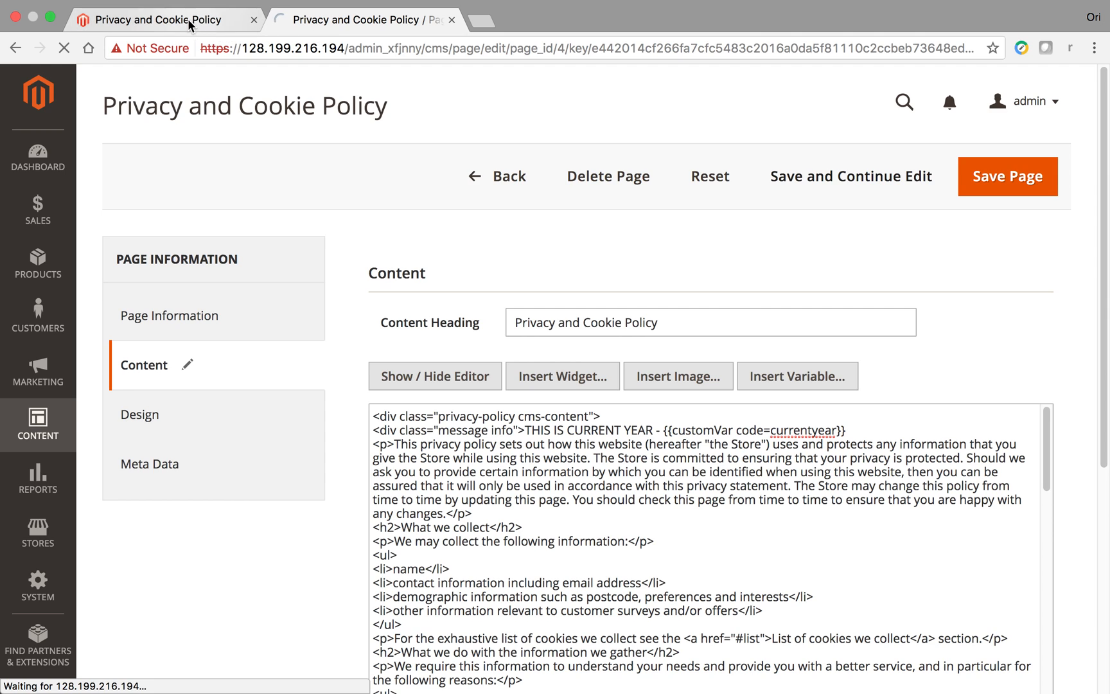
pyautogui.click(1007, 176)
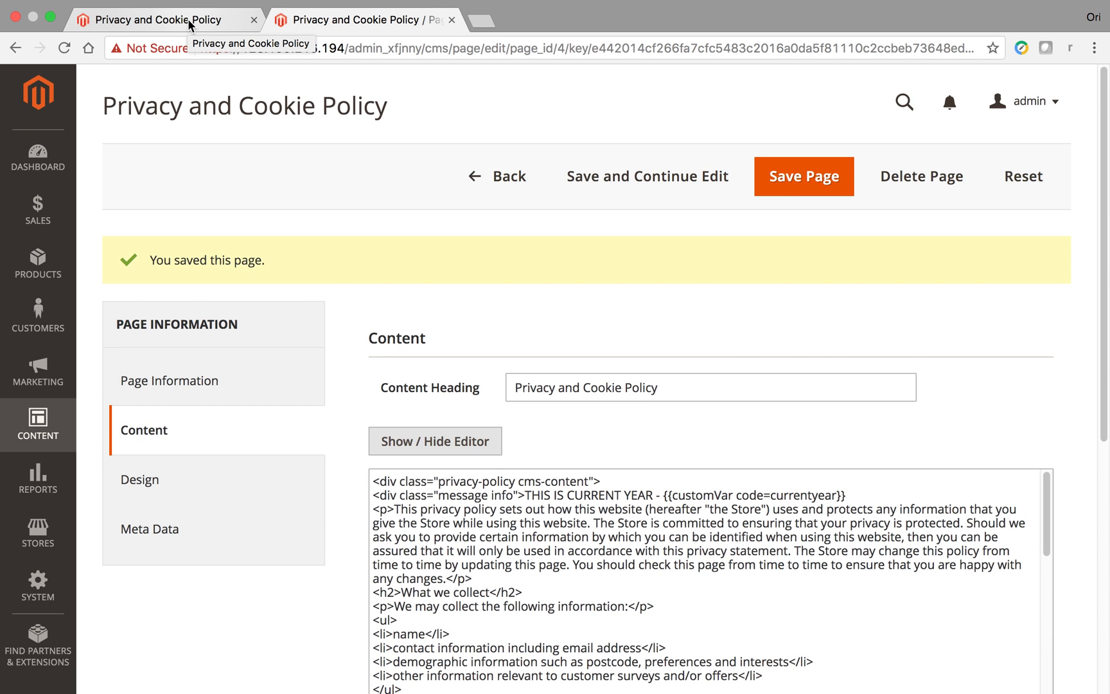
pyautogui.click(163, 19)
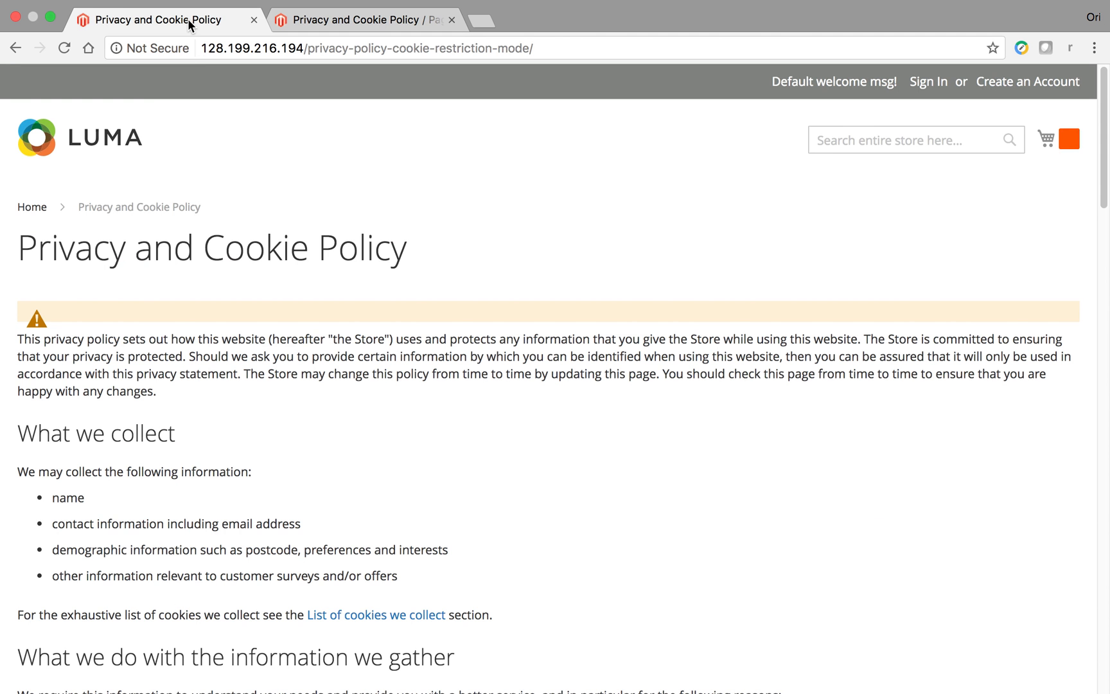
pyautogui.click(65, 47)
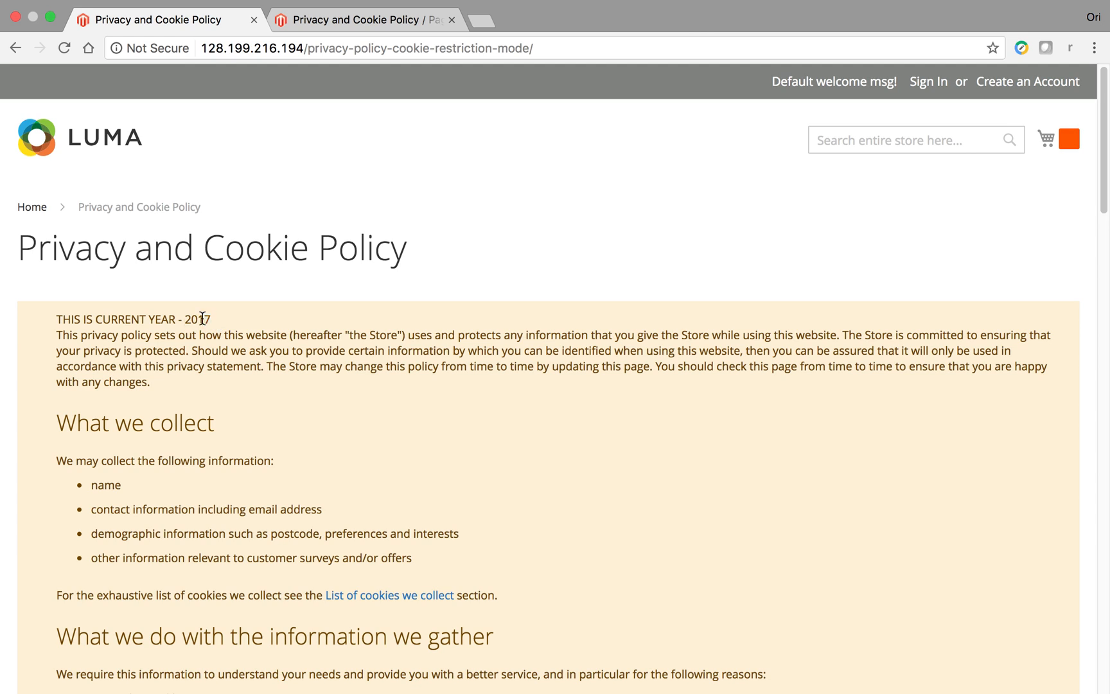
pyautogui.tripleClick(136, 319)
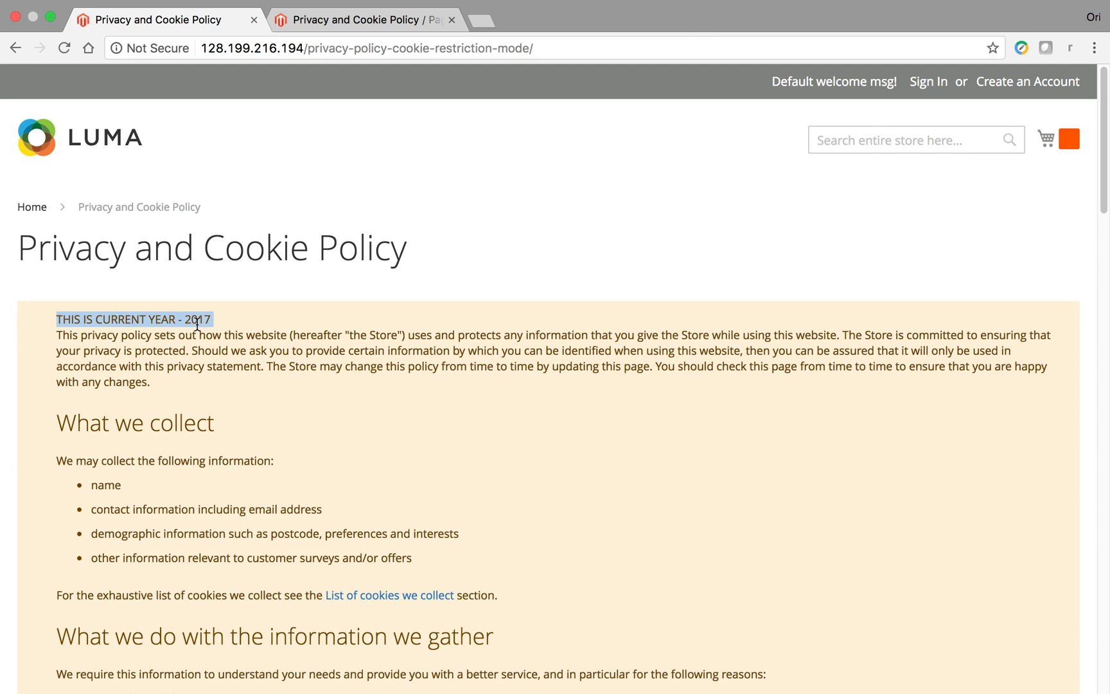
pyautogui.moveTo(631, 176)
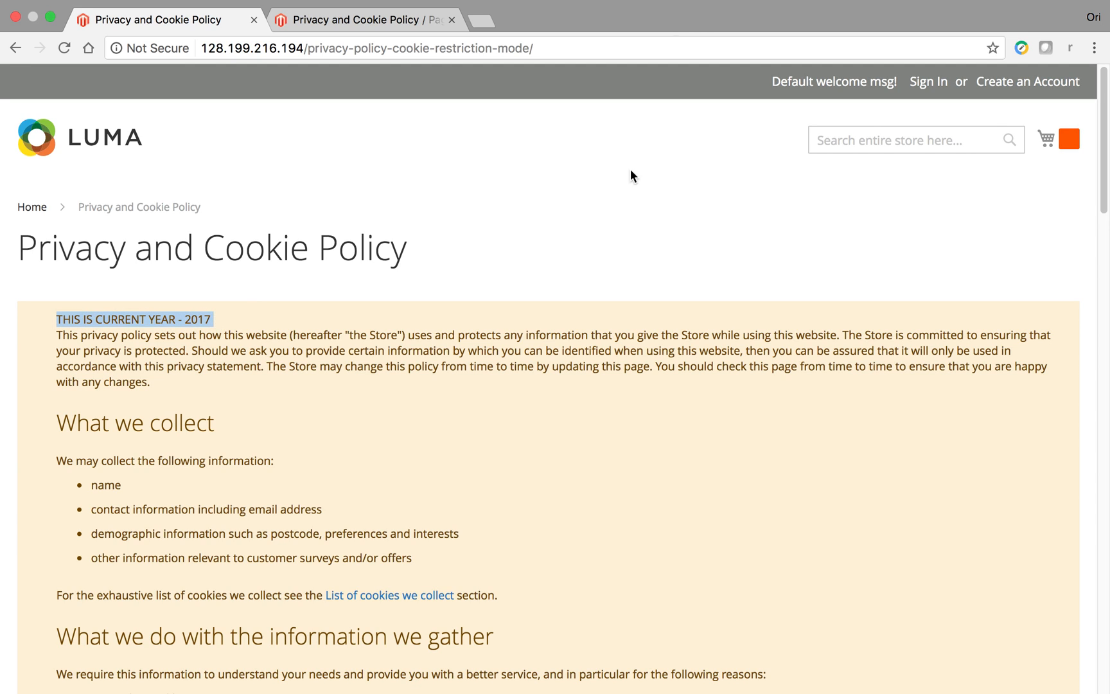
pyautogui.moveTo(945, 270)
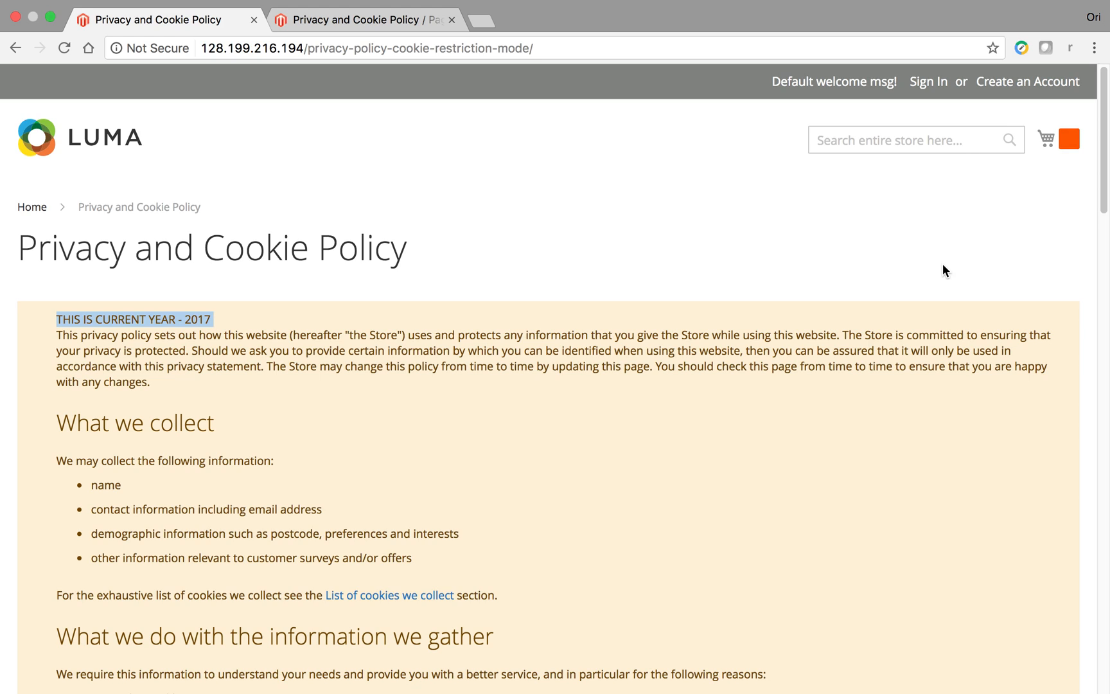